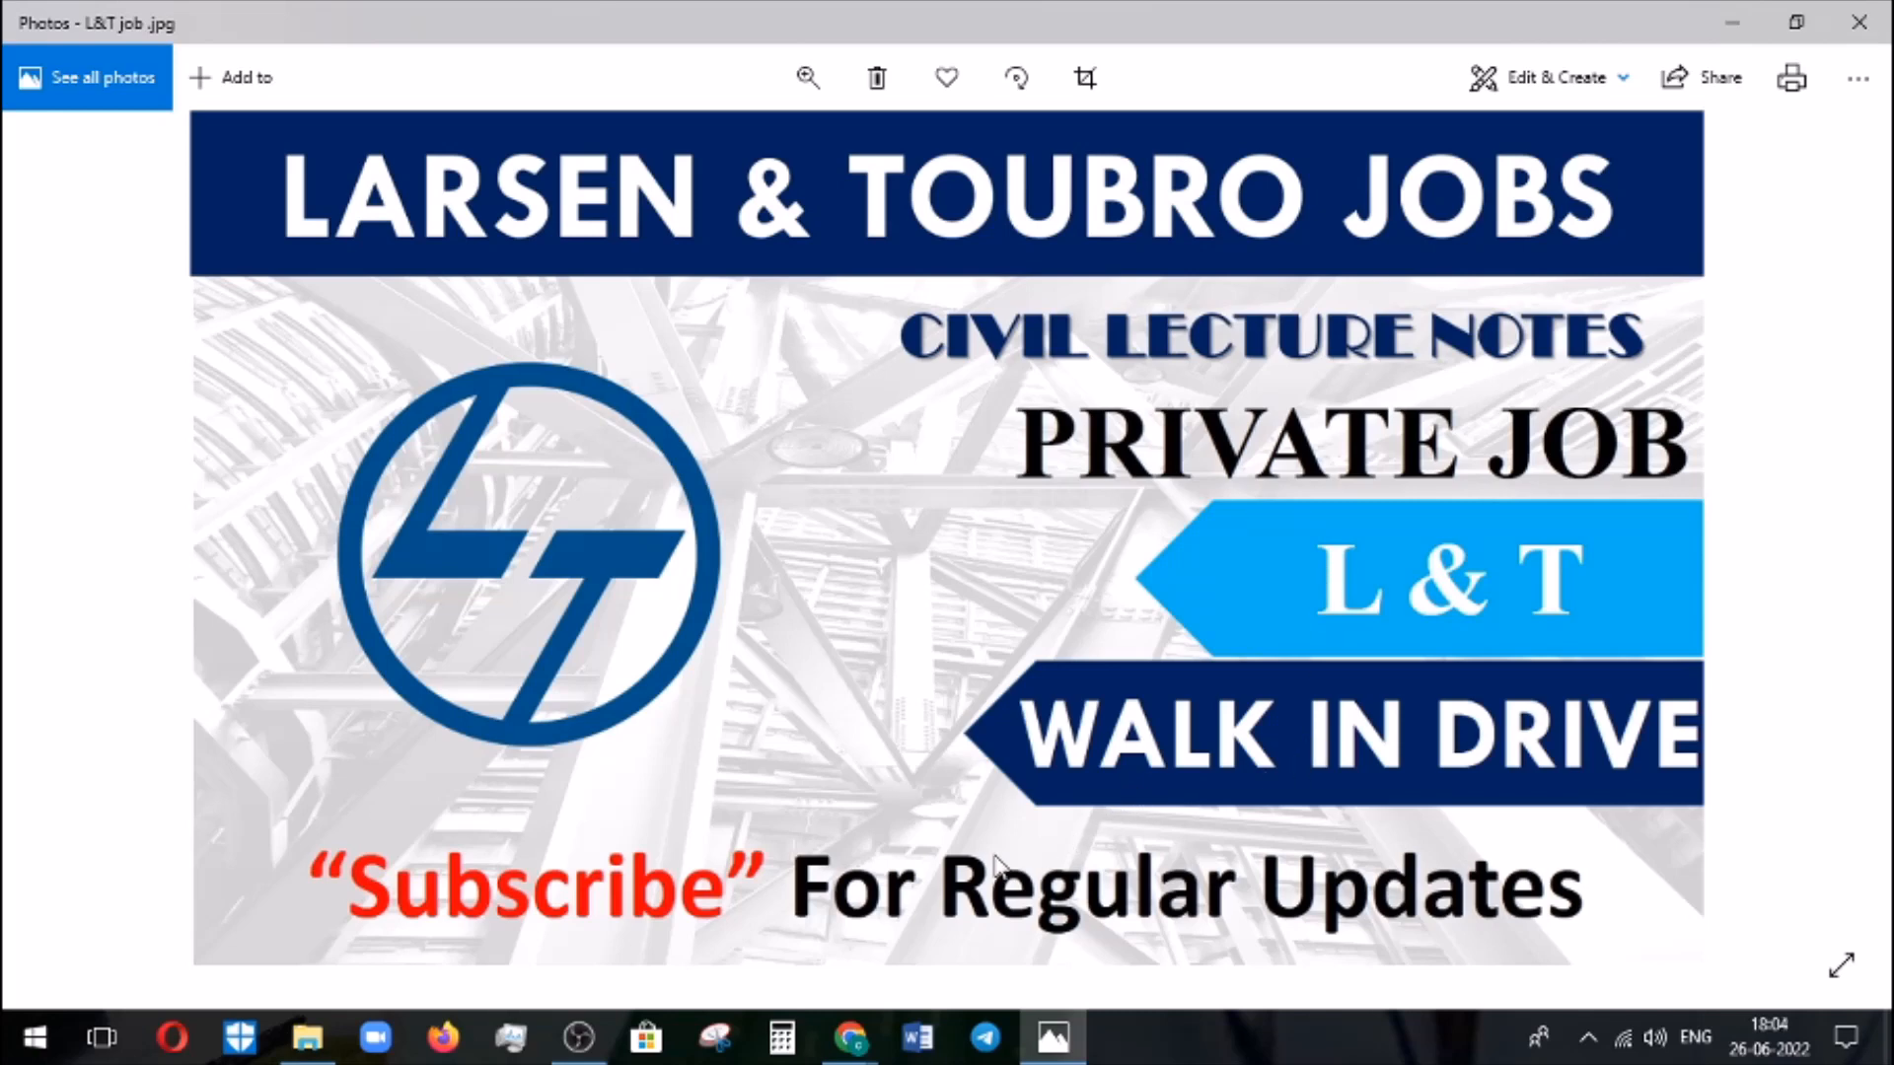
Step: Switch from the Photos viewer to the LinkedIn post on the Larsen & Toubro walk-in drive
{"action": "left_click", "coordinate": [851, 1037]}
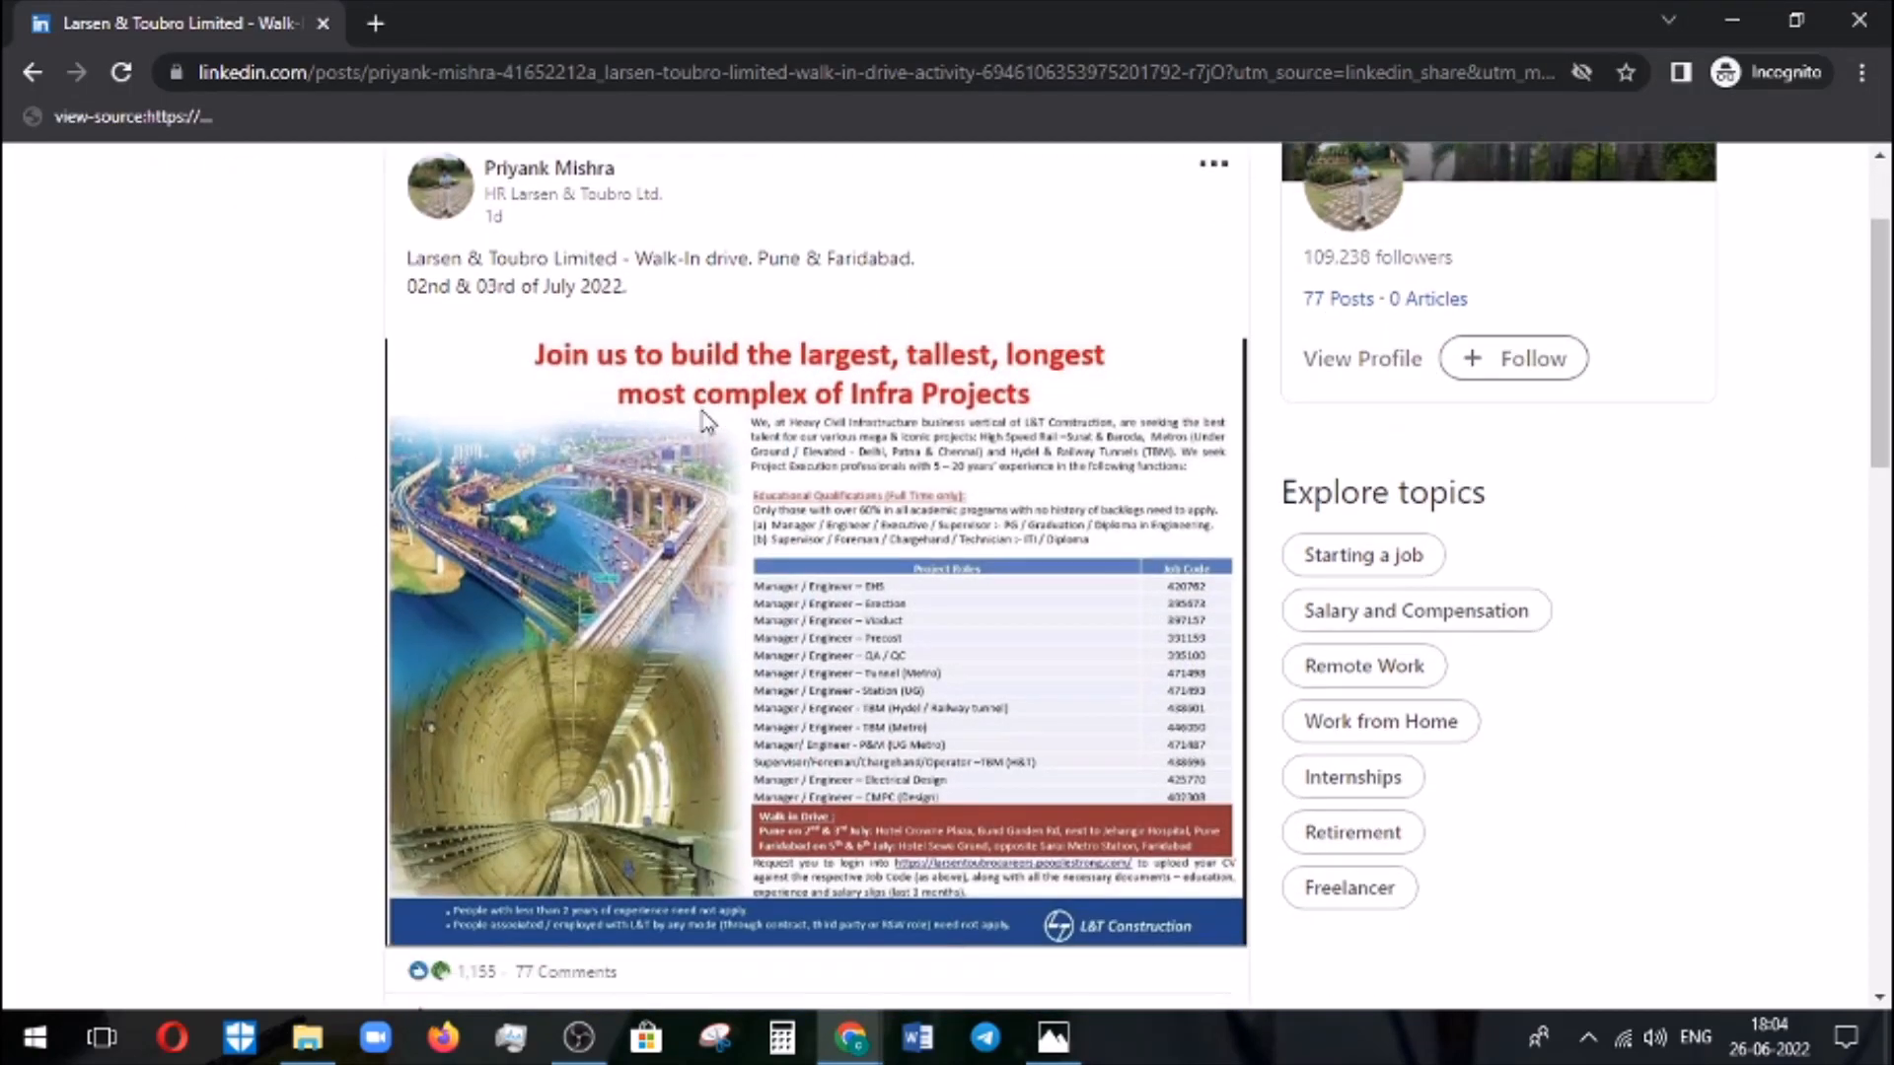
{"action": "scroll", "scroll_direction": "down", "scroll_amount": 3}
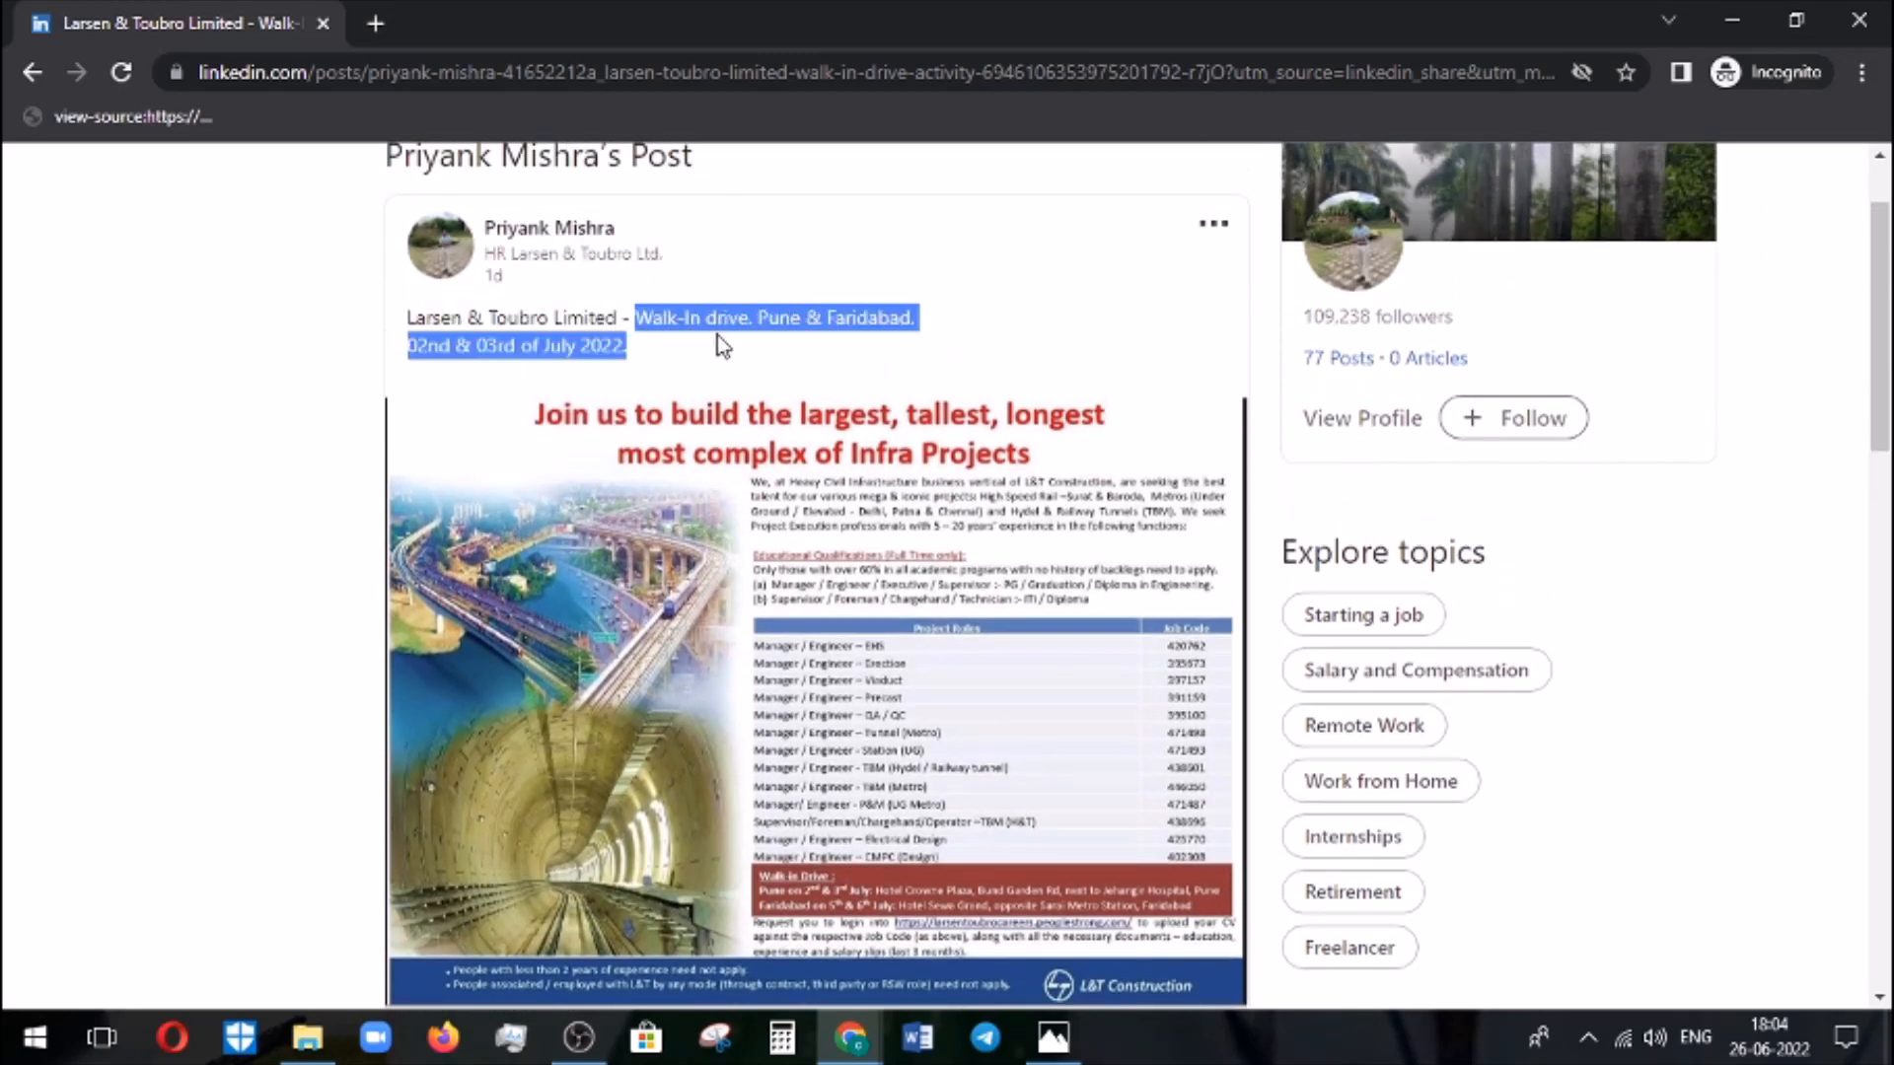
{"action": "scroll", "scroll_direction": "down", "scroll_amount": 3}
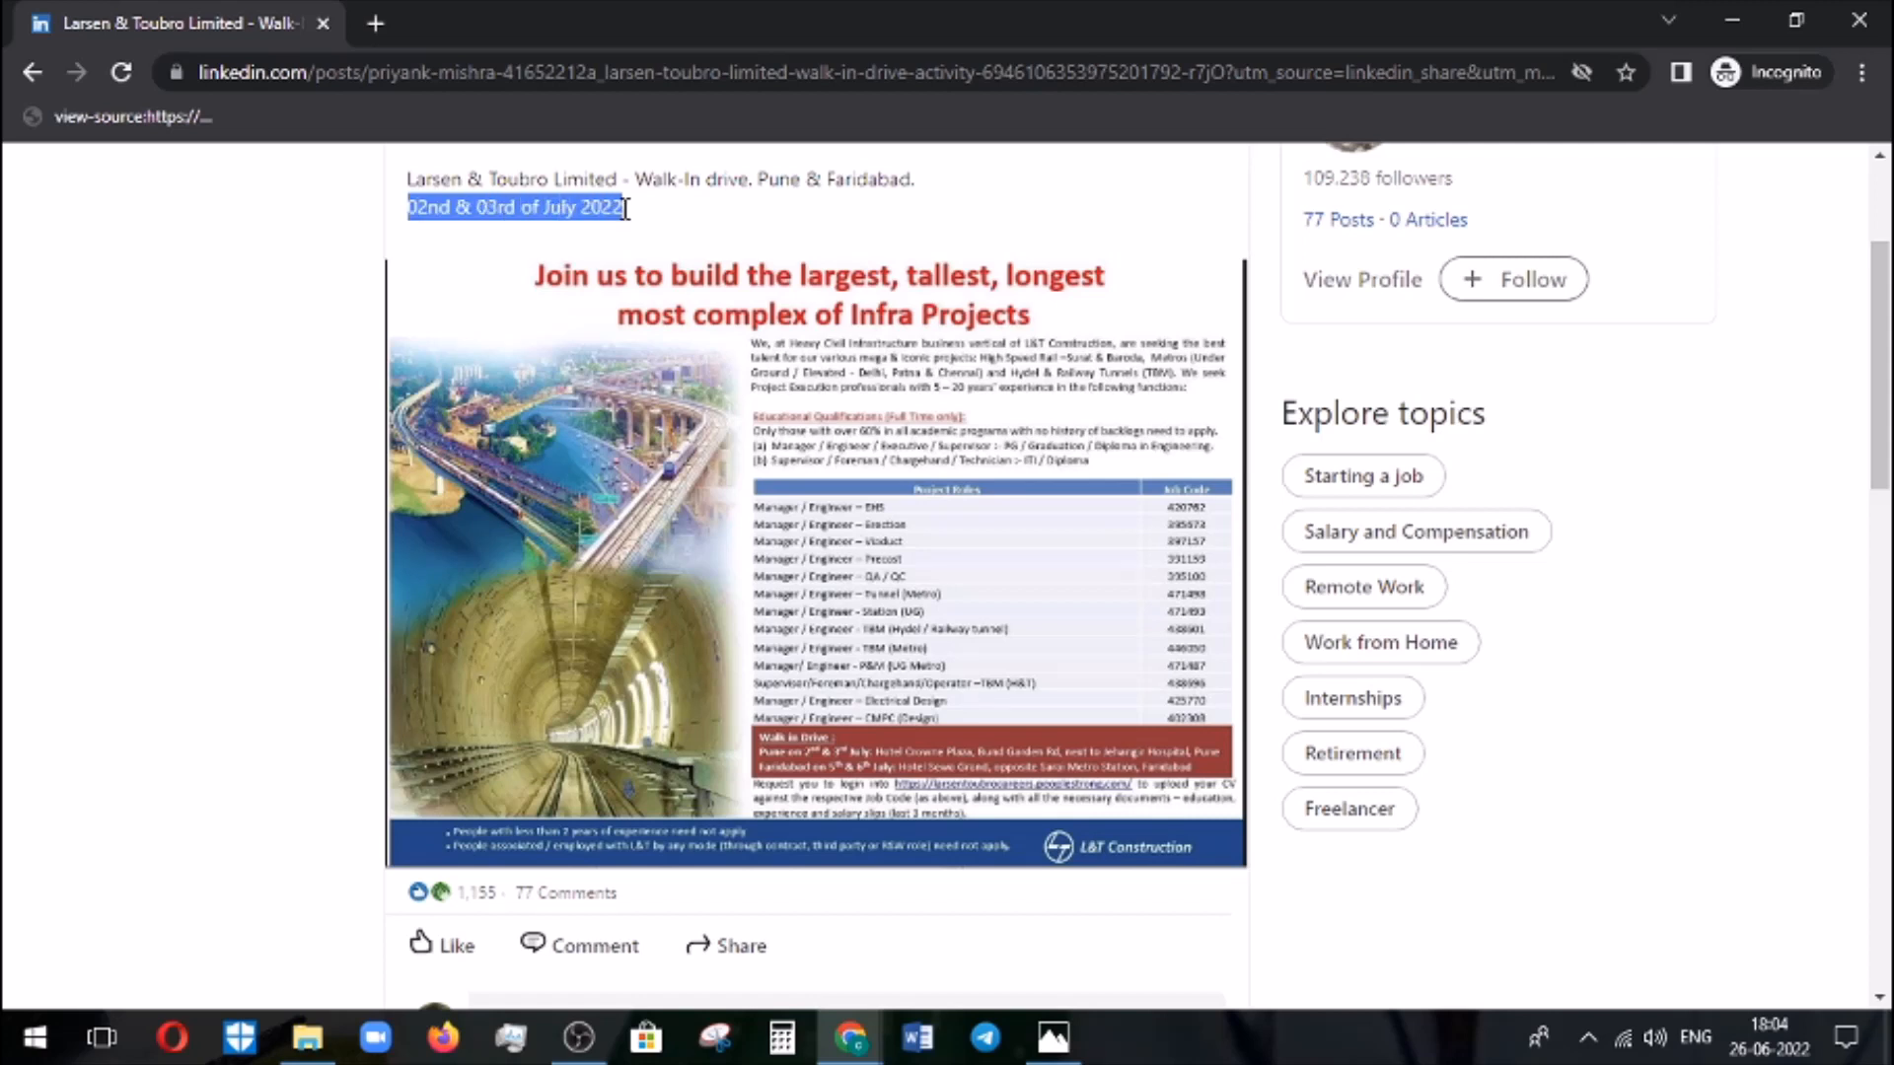
{"action": "left_click", "coordinate": [647, 219]}
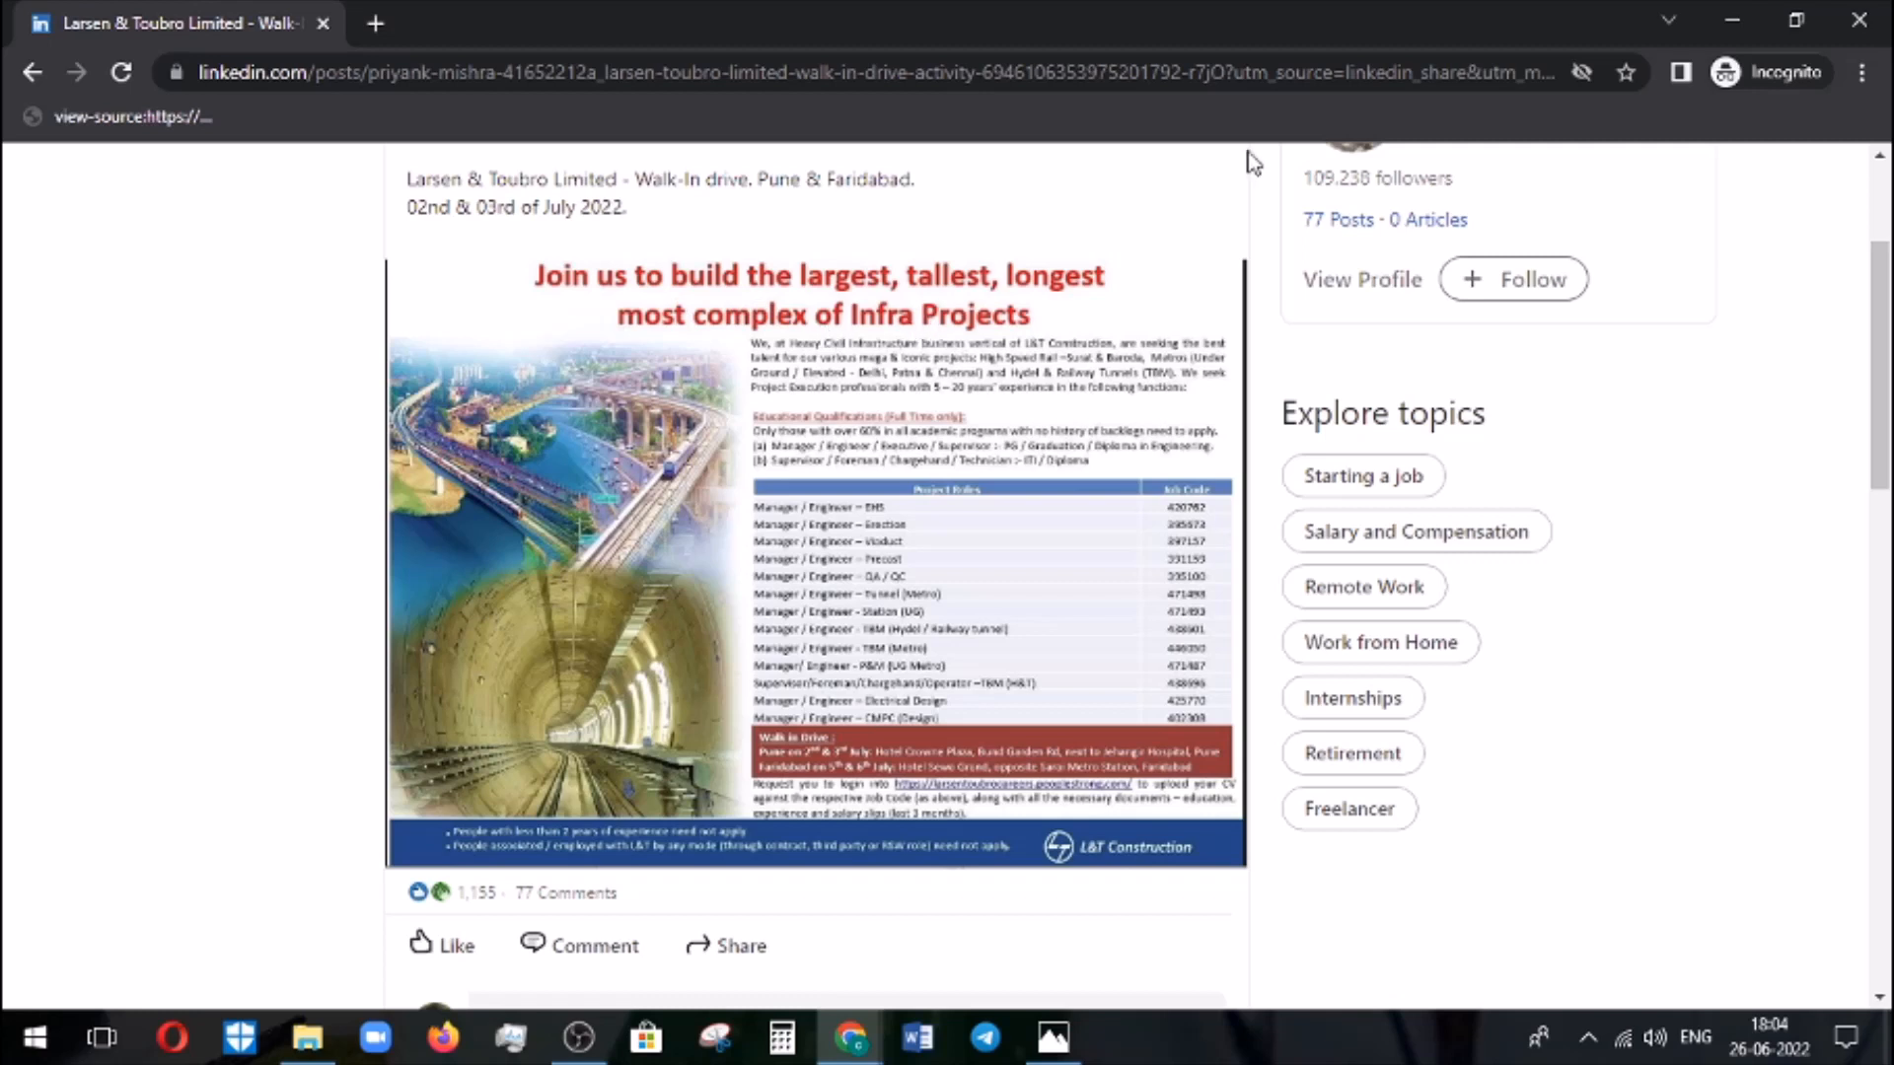
{"action": "mouse_move", "coordinate": [975, 294]}
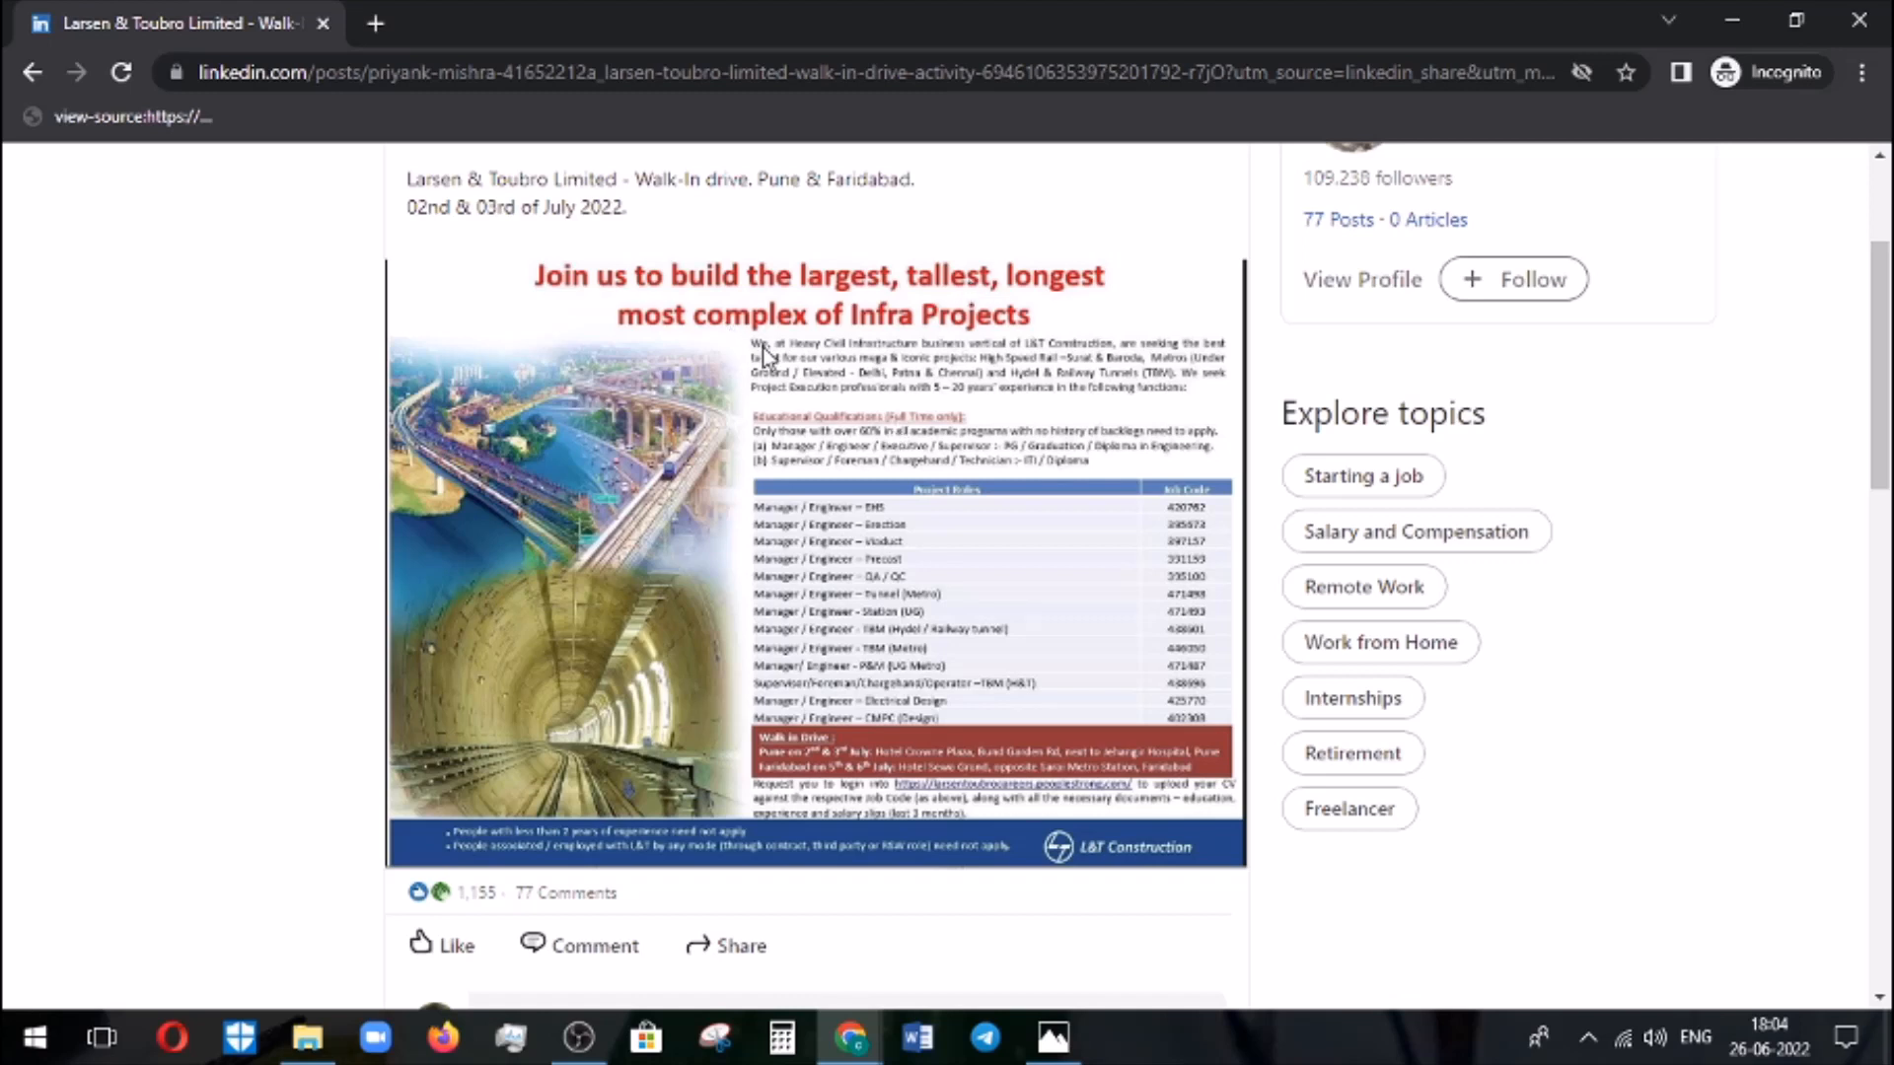
{"action": "mouse_move", "coordinate": [945, 360]}
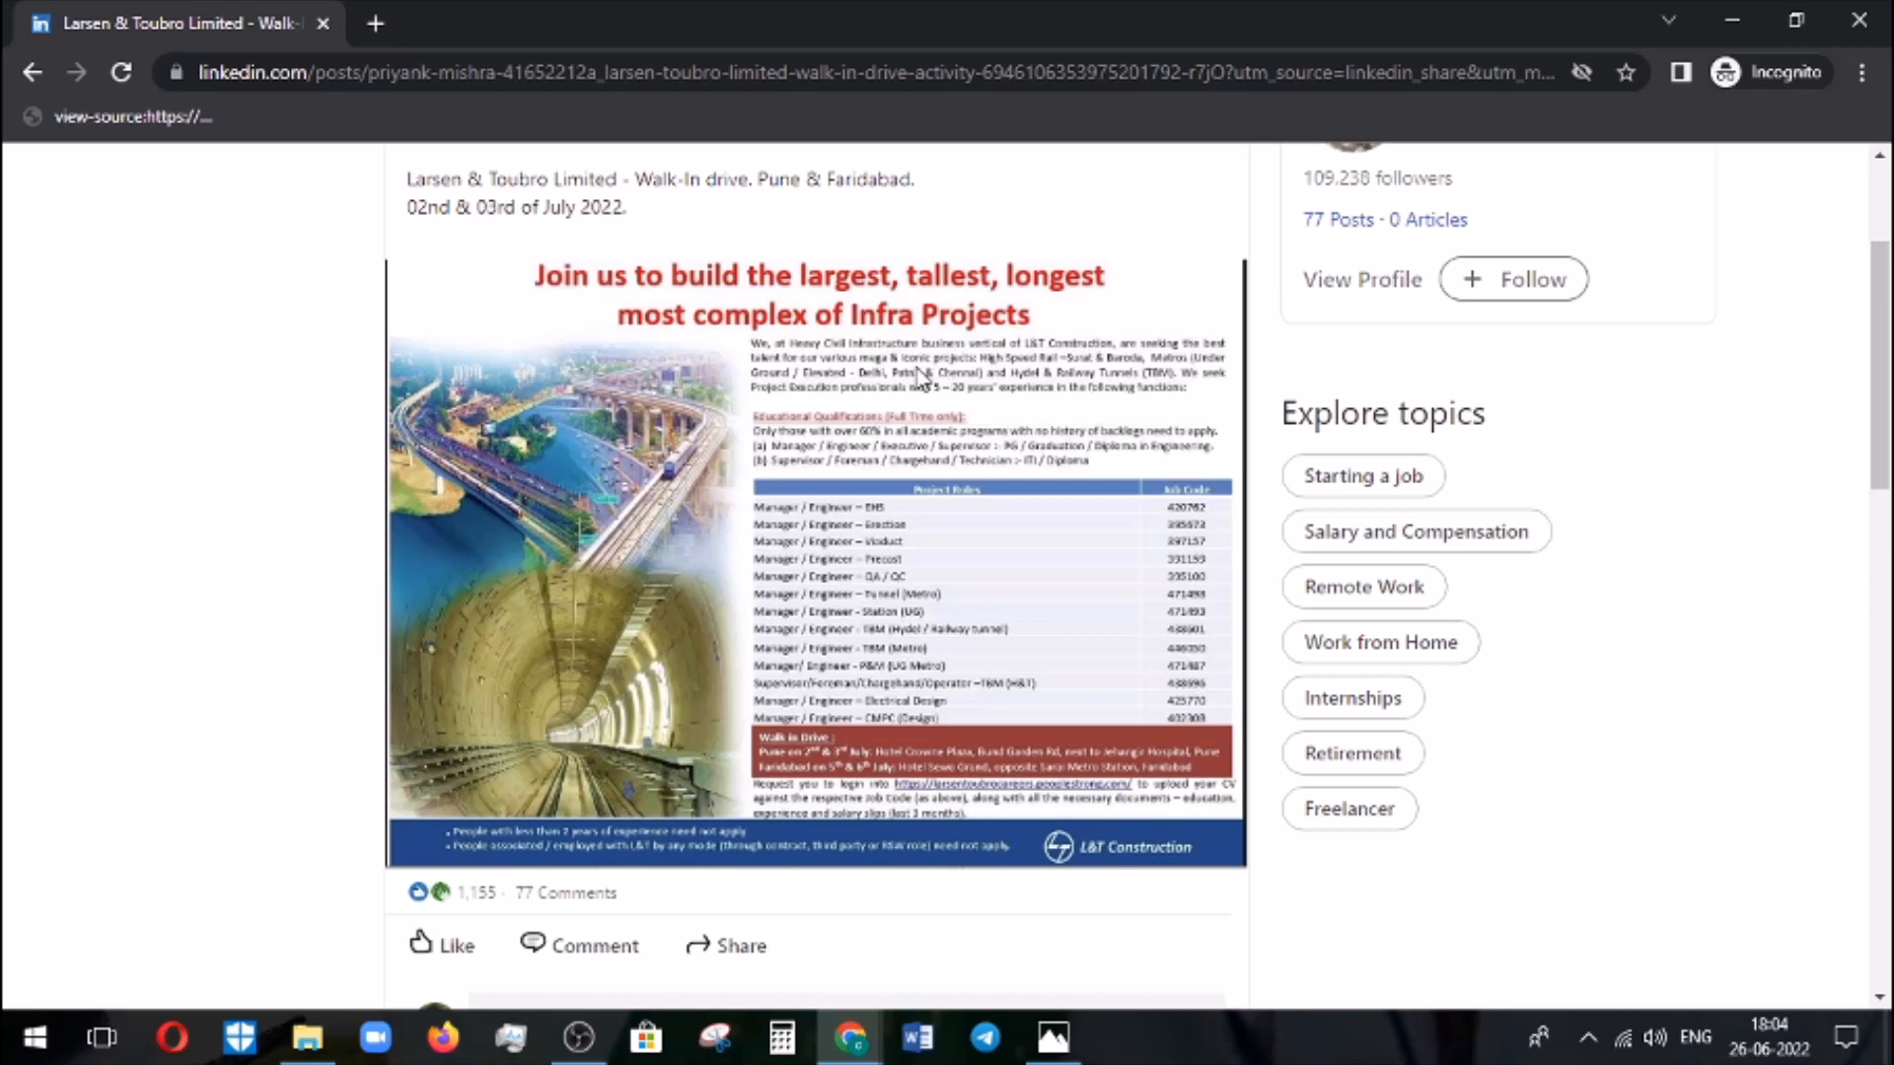
{"action": "mouse_move", "coordinate": [989, 368]}
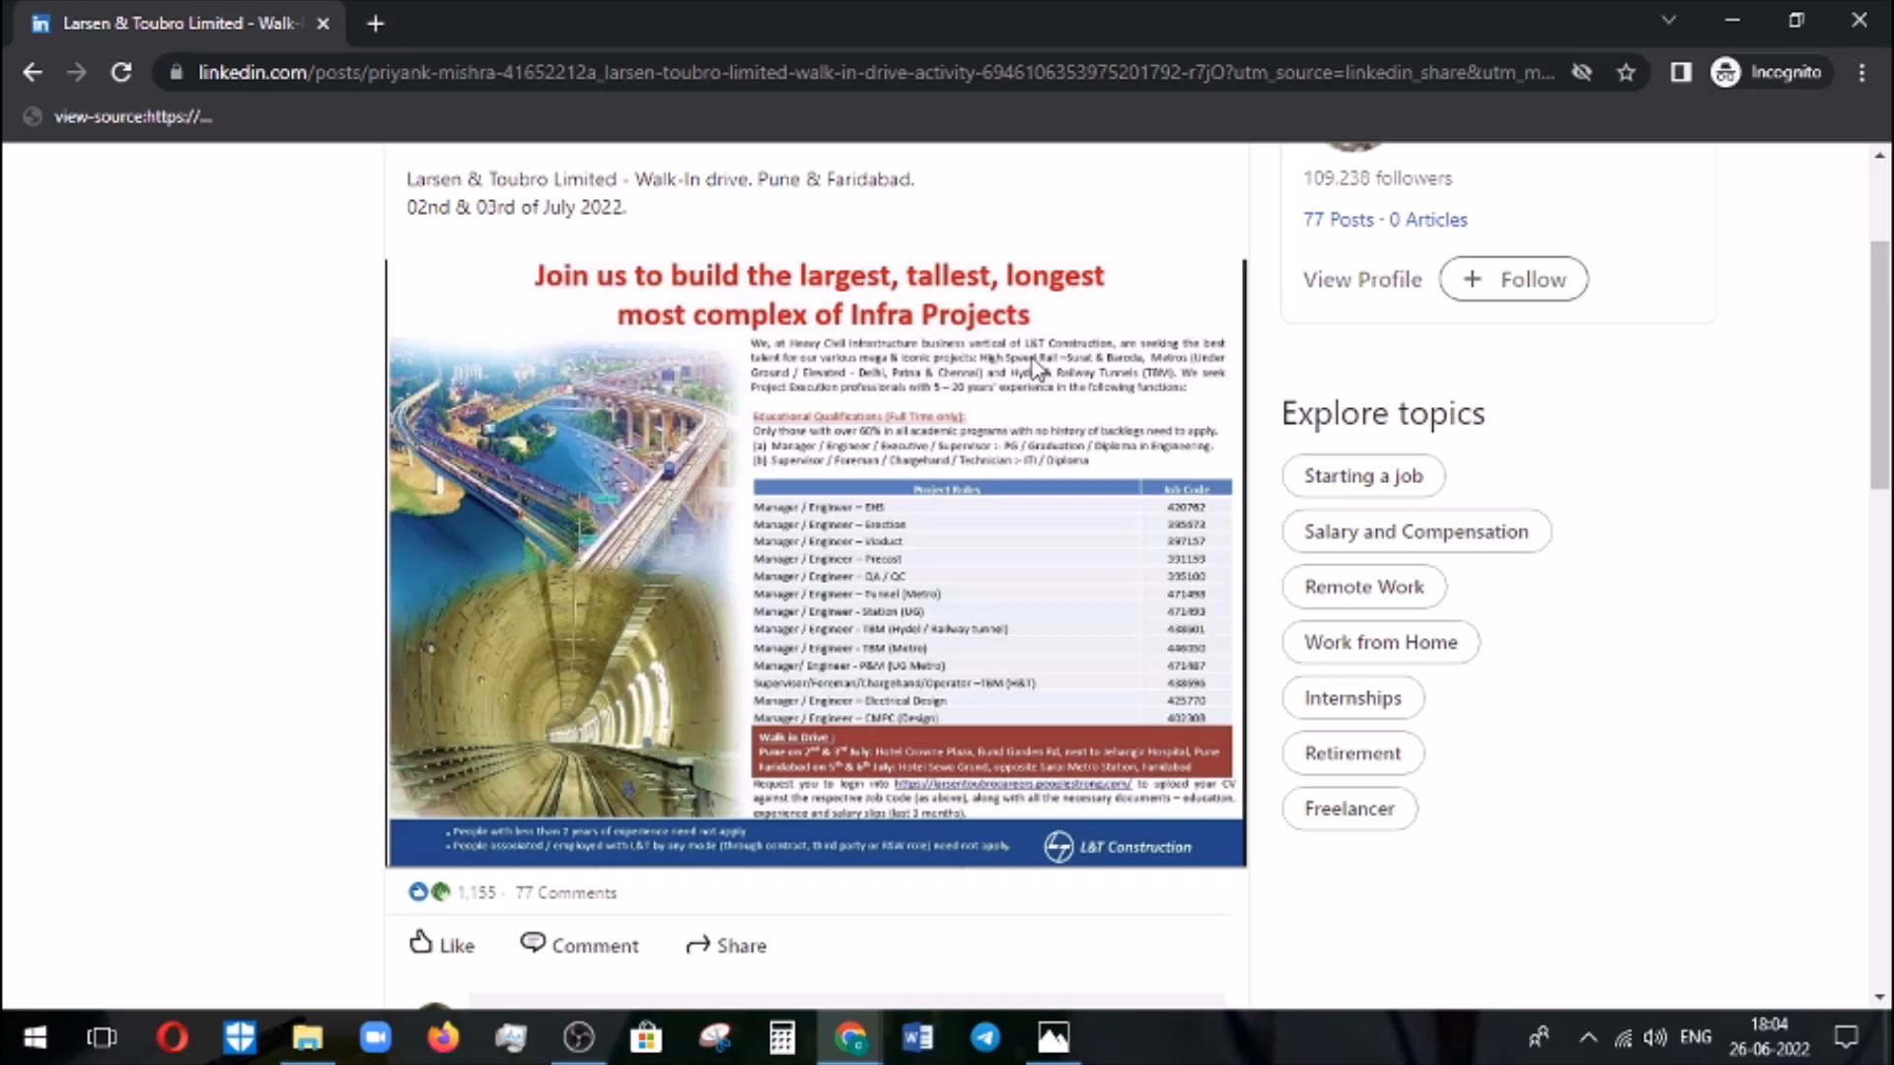
{"action": "mouse_move", "coordinate": [878, 386]}
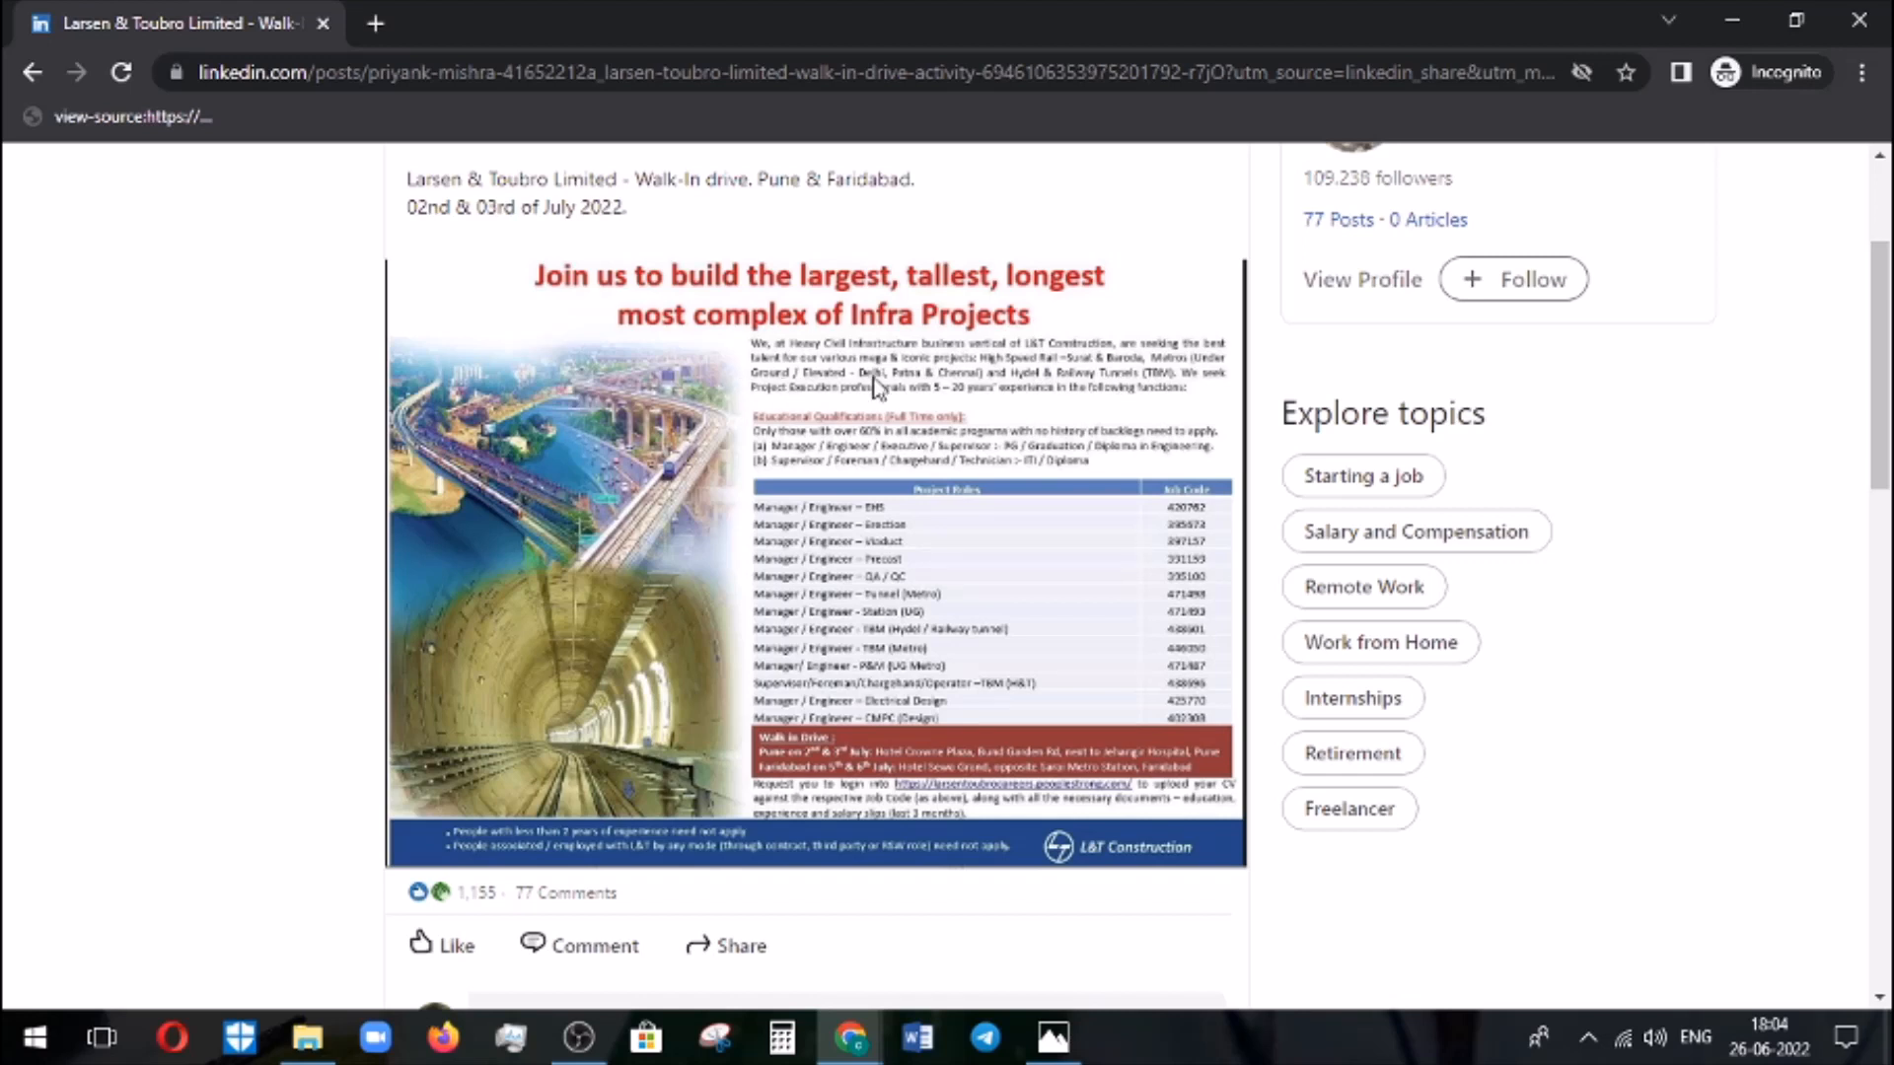
{"action": "mouse_move", "coordinate": [1038, 393]}
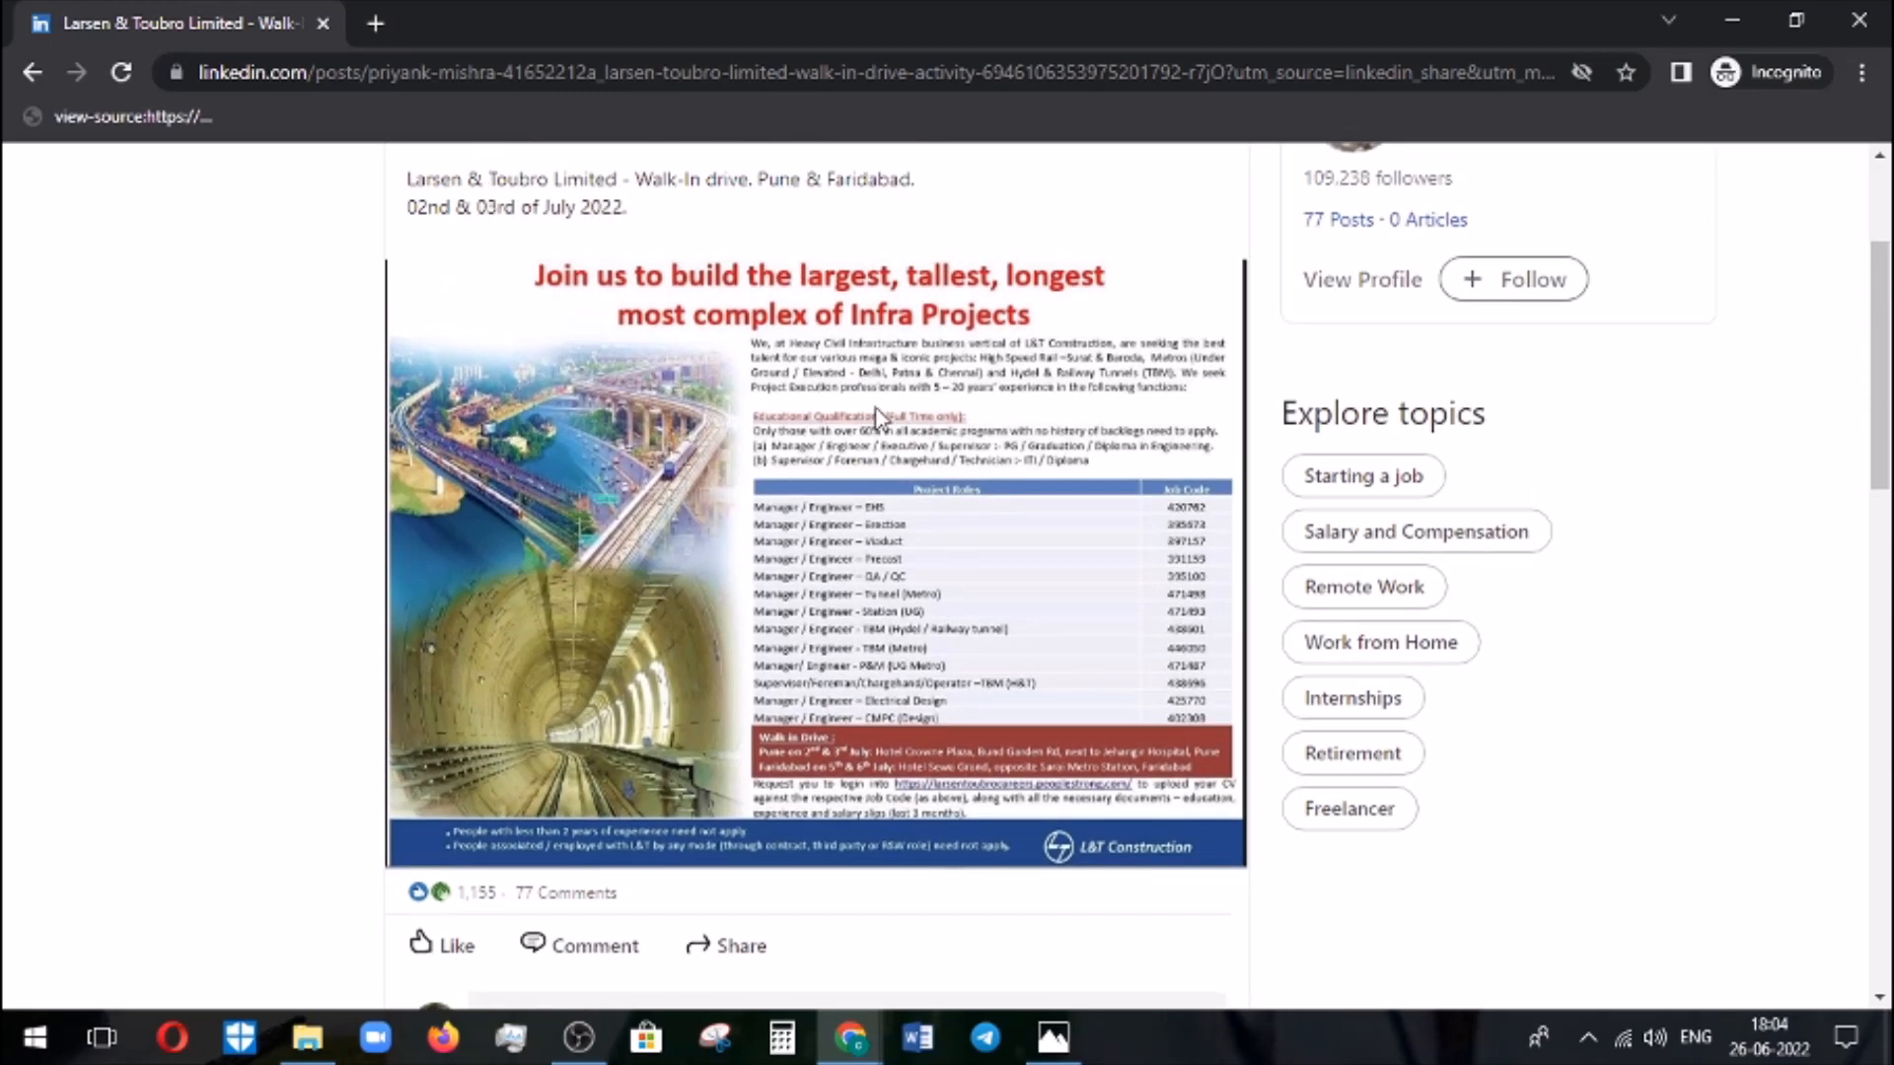
{"action": "mouse_move", "coordinate": [855, 448]}
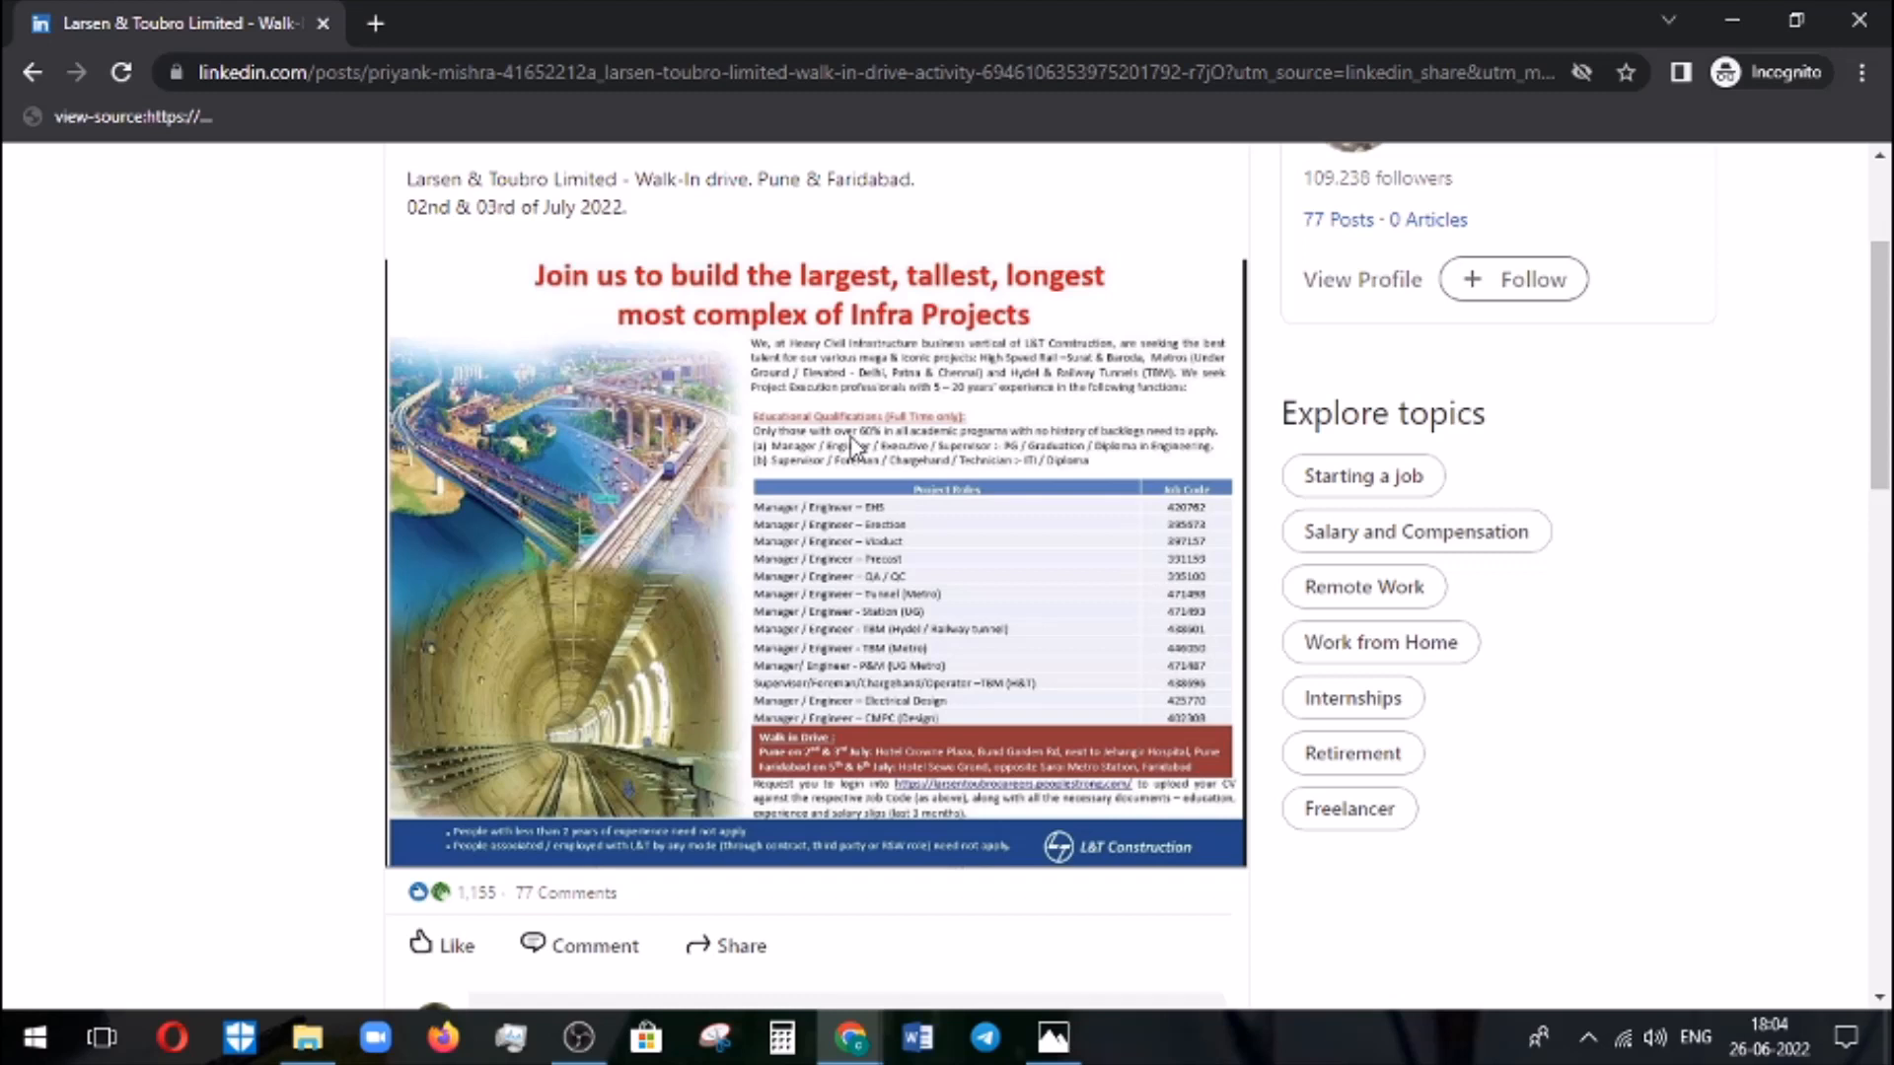
{"action": "mouse_move", "coordinate": [776, 458]}
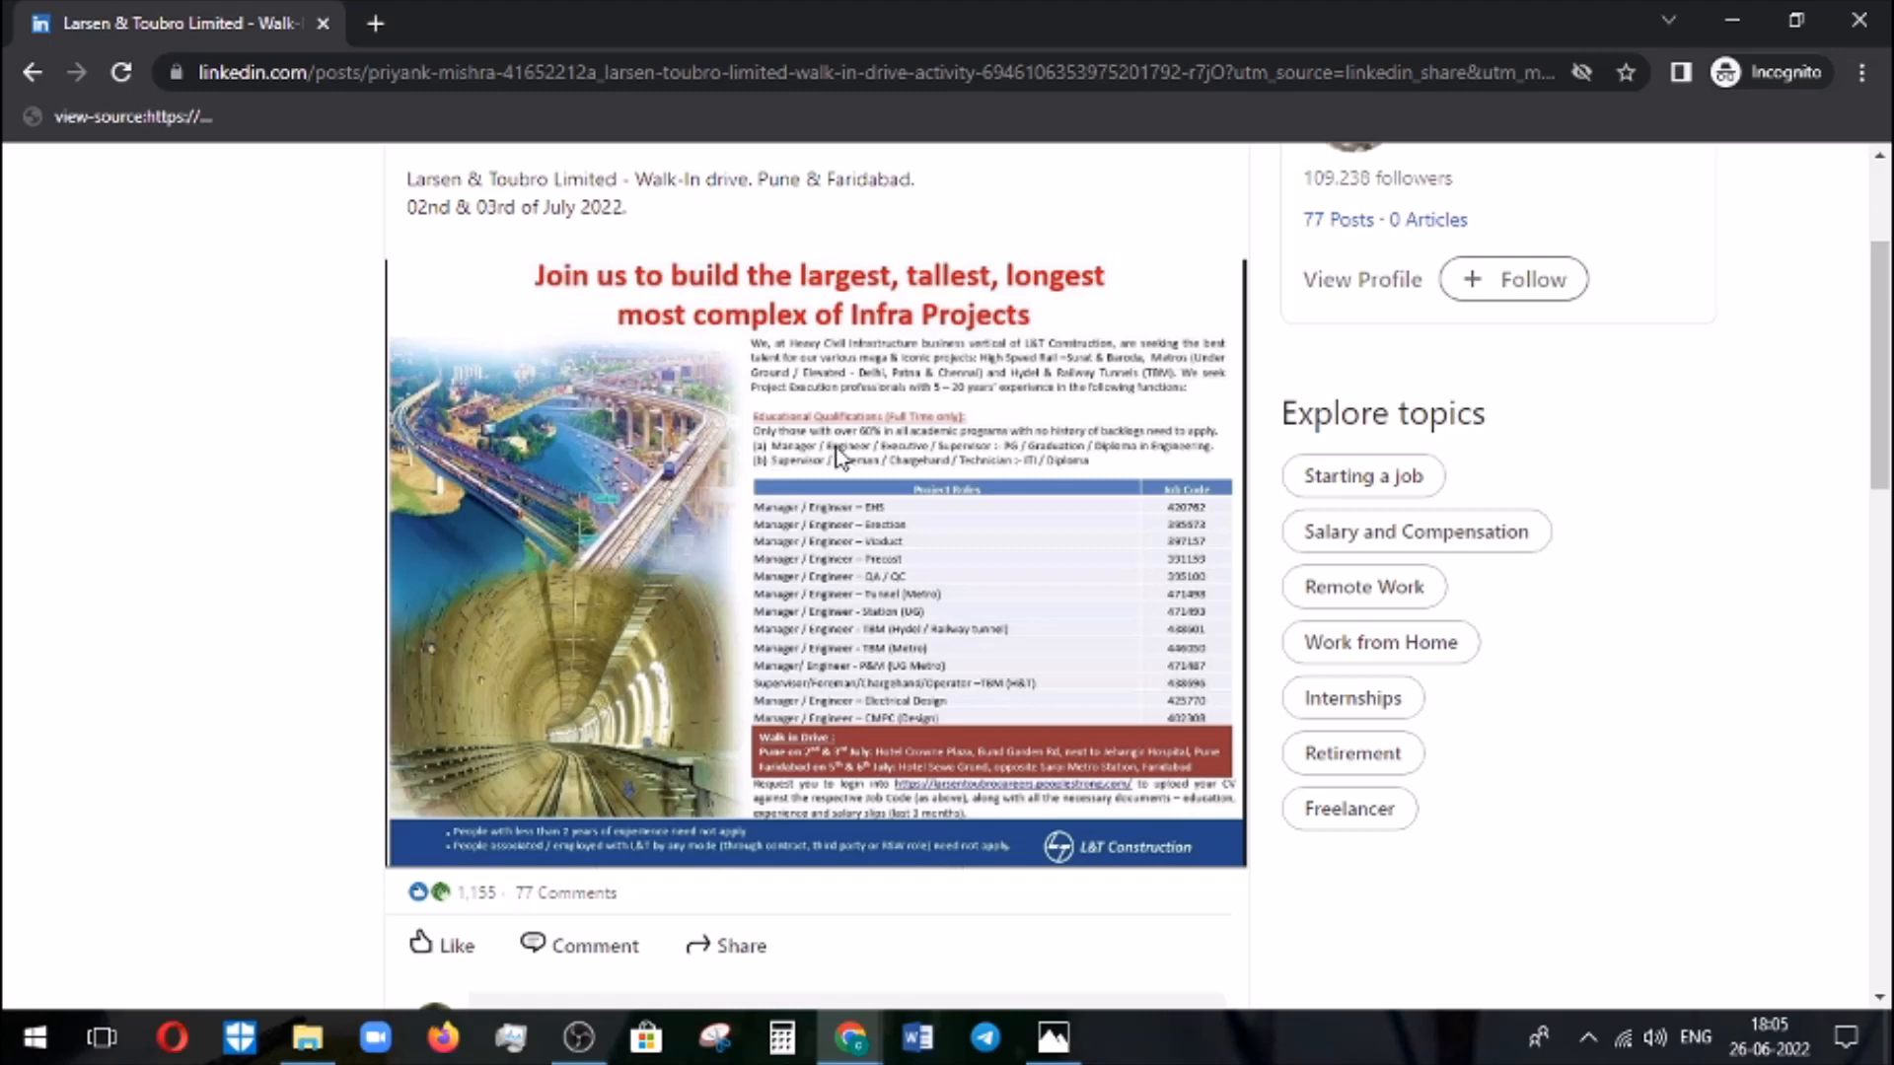
{"action": "mouse_move", "coordinate": [1057, 468]}
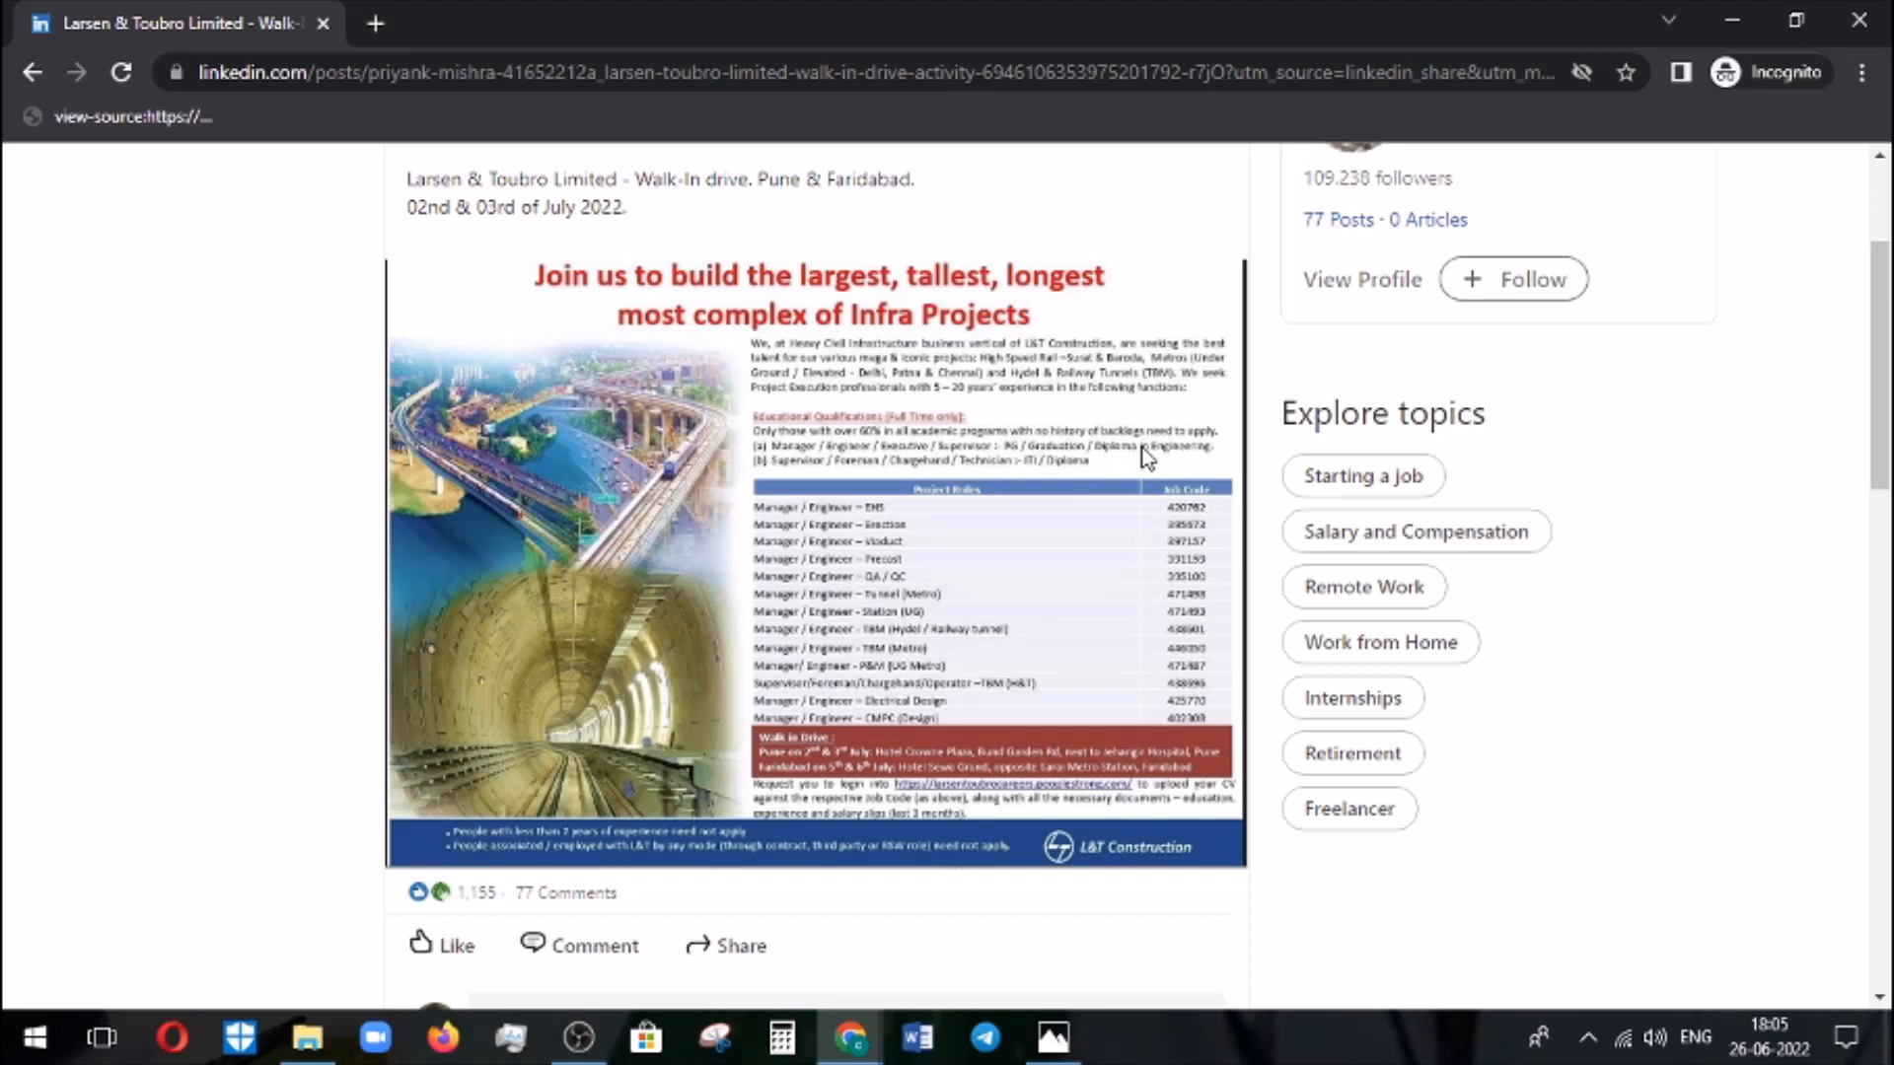
{"action": "mouse_move", "coordinate": [894, 483]}
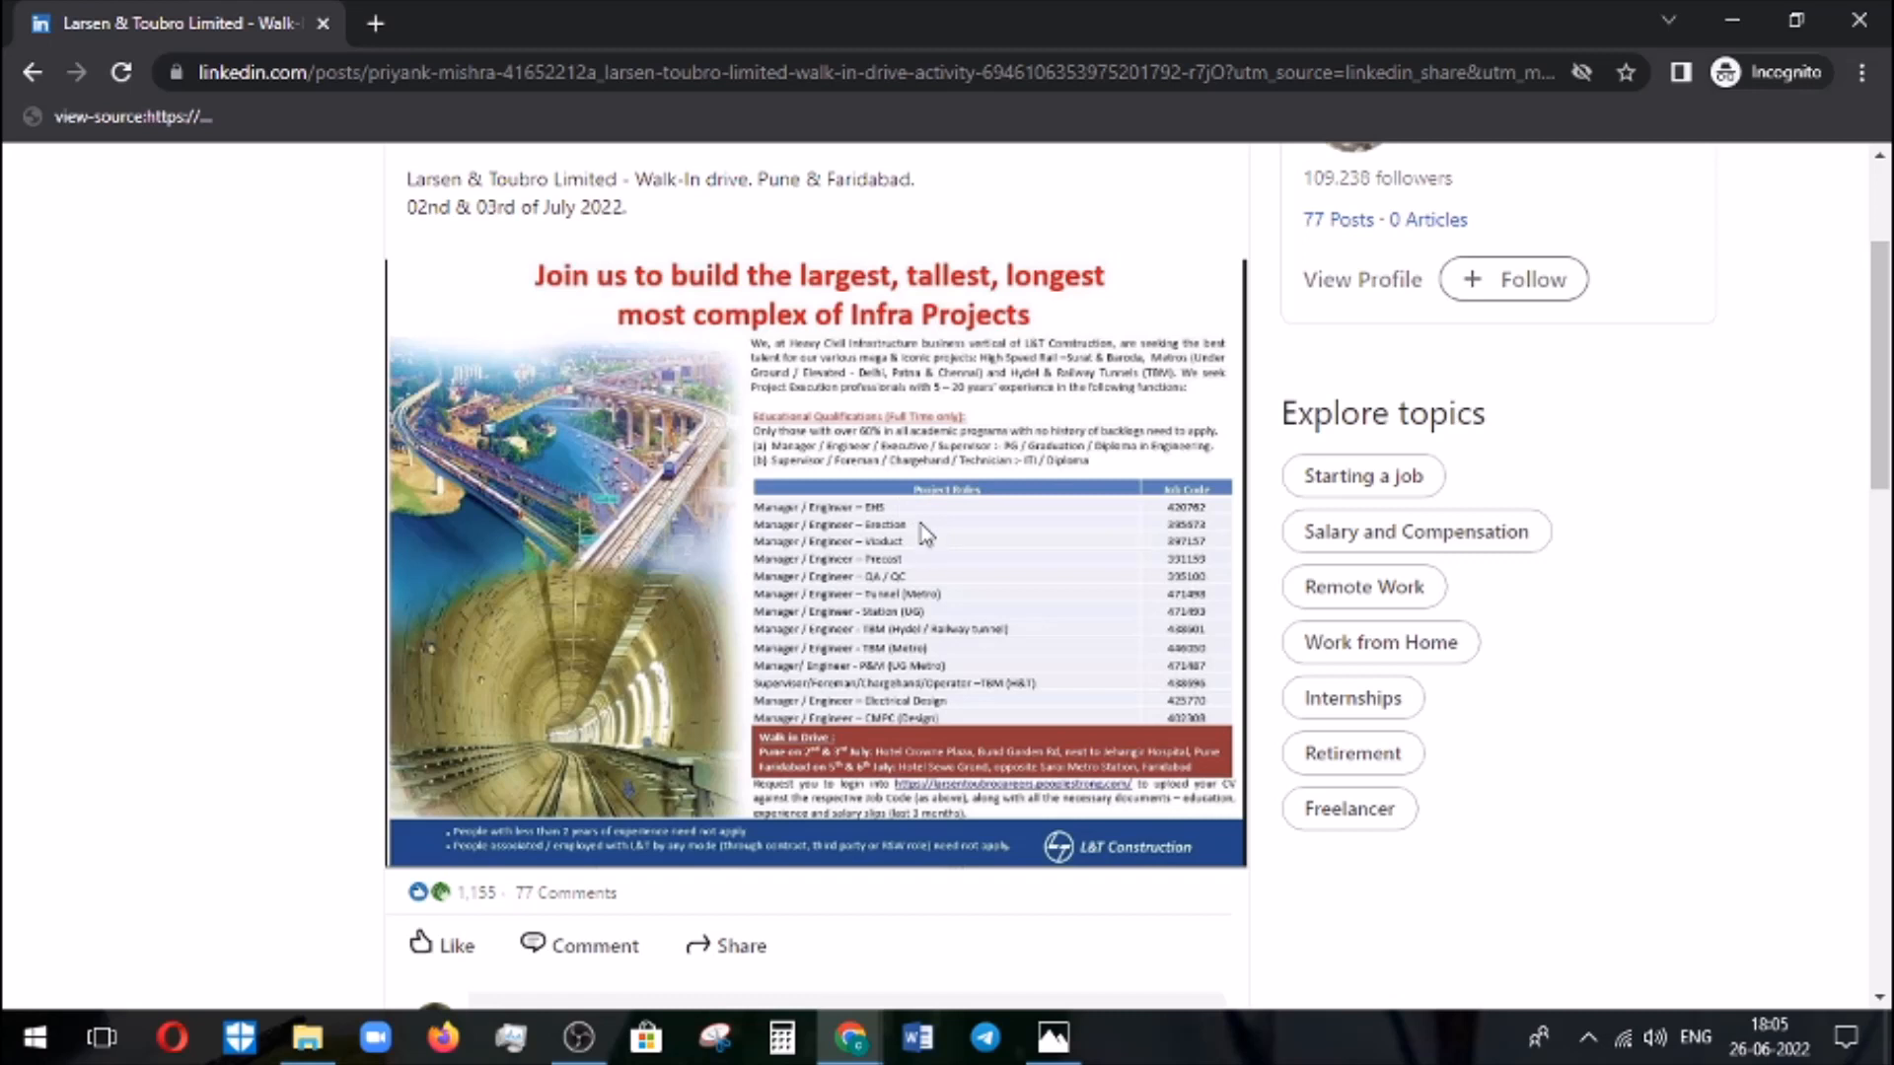
{"action": "mouse_move", "coordinate": [914, 572]}
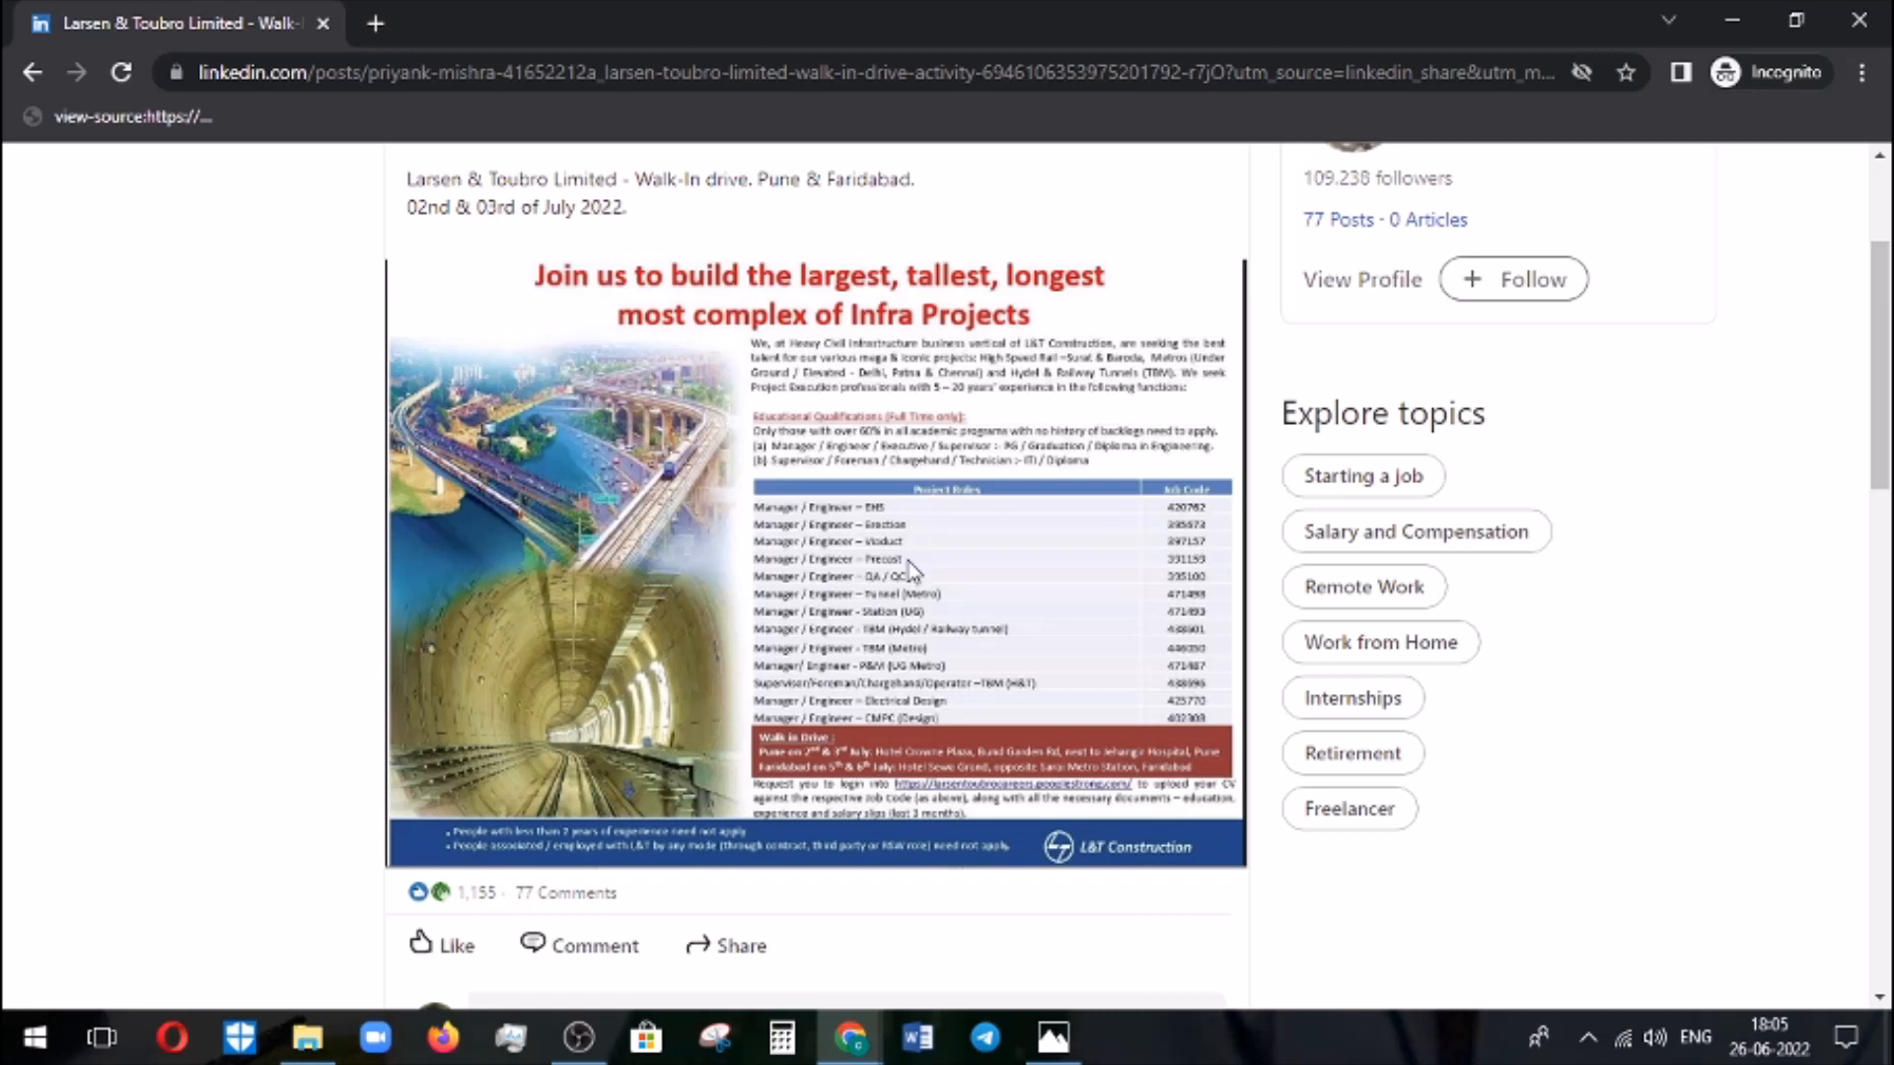
{"action": "mouse_move", "coordinate": [943, 604]}
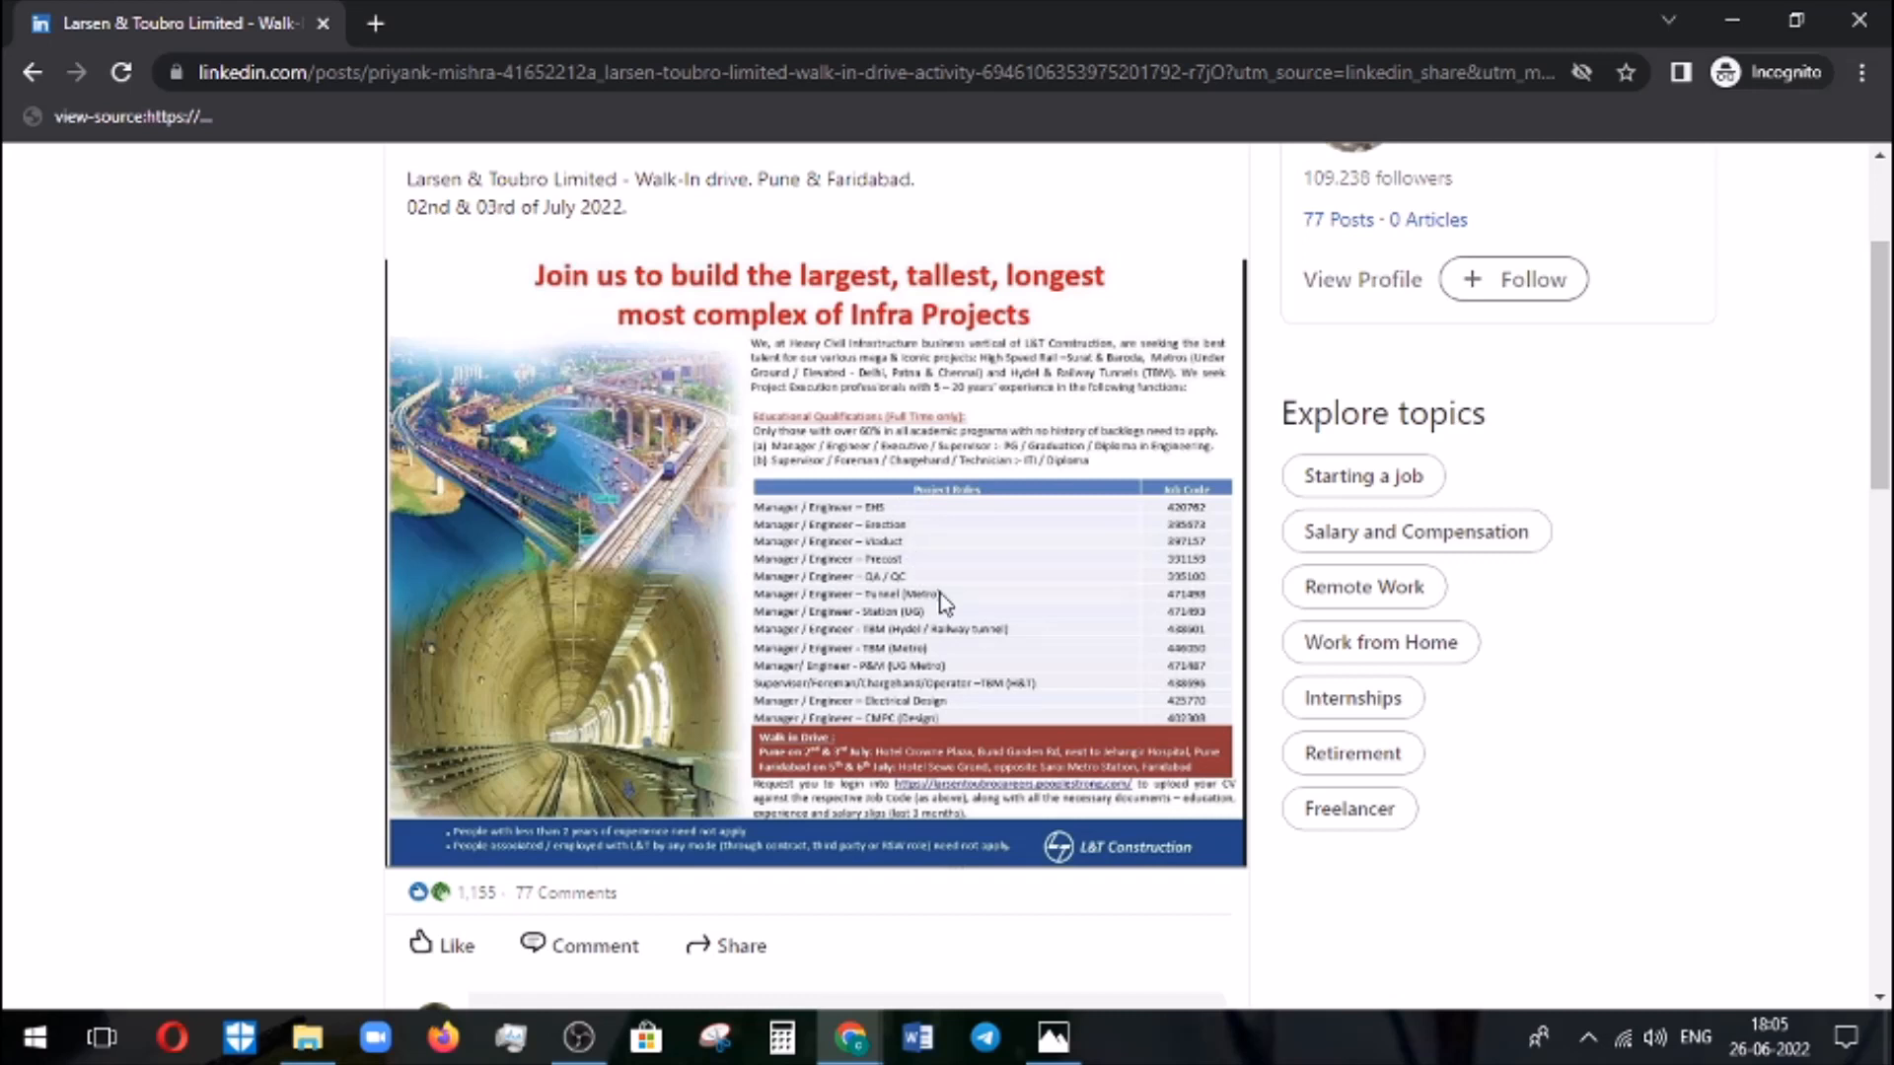
{"action": "mouse_move", "coordinate": [932, 663]}
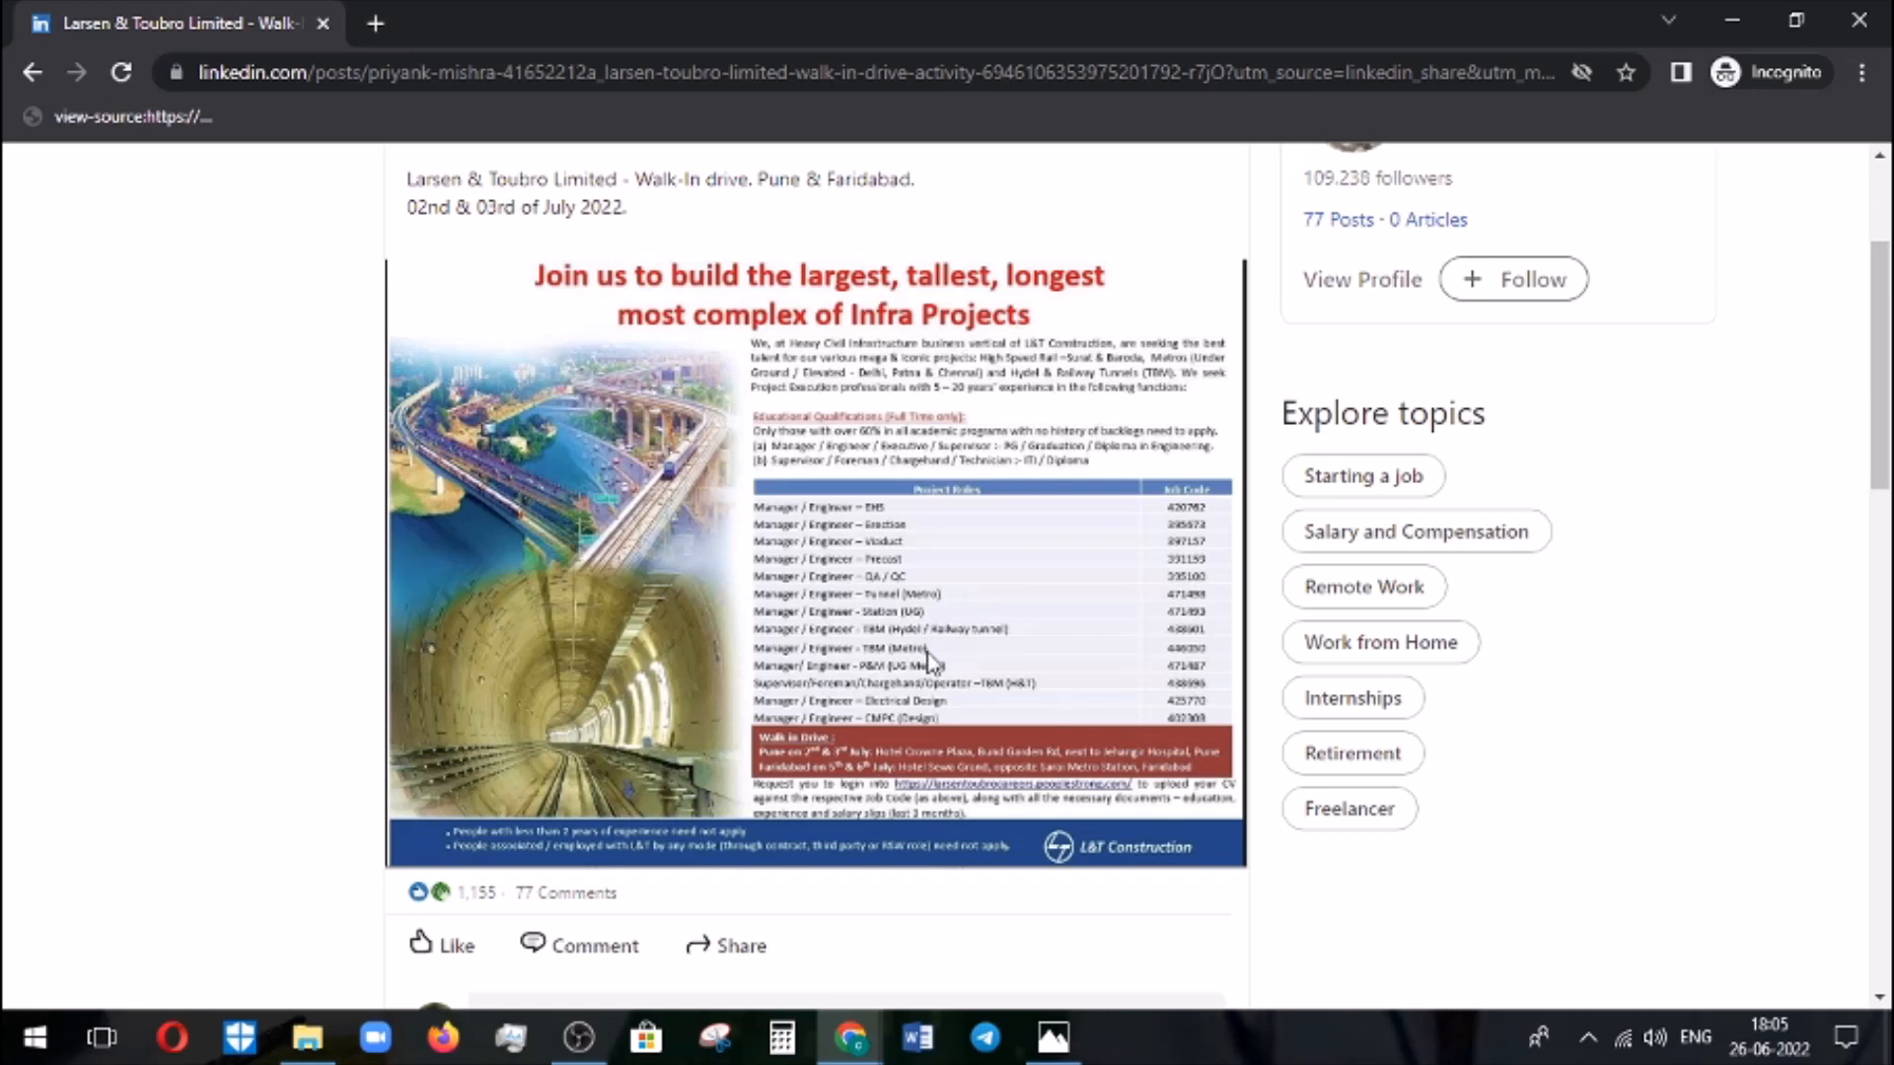
{"action": "mouse_move", "coordinate": [905, 640]}
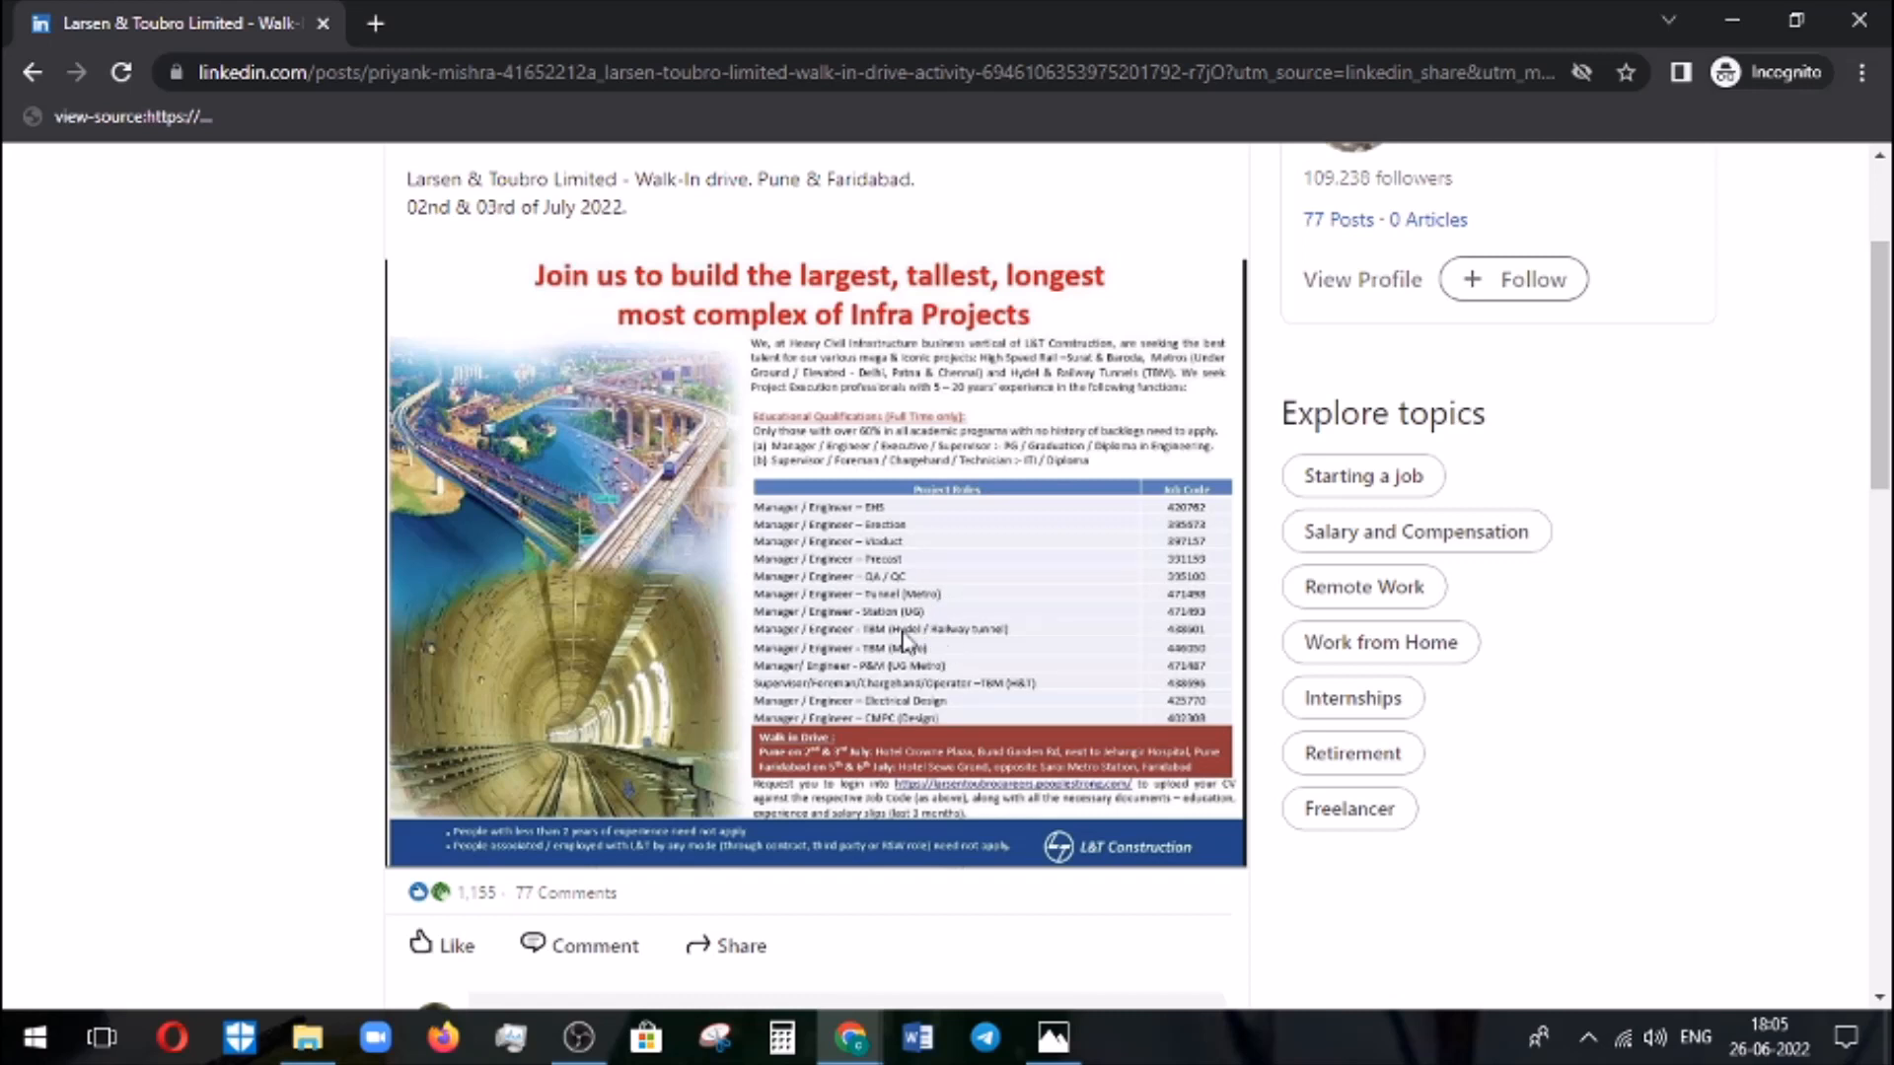
{"action": "mouse_move", "coordinate": [911, 658]}
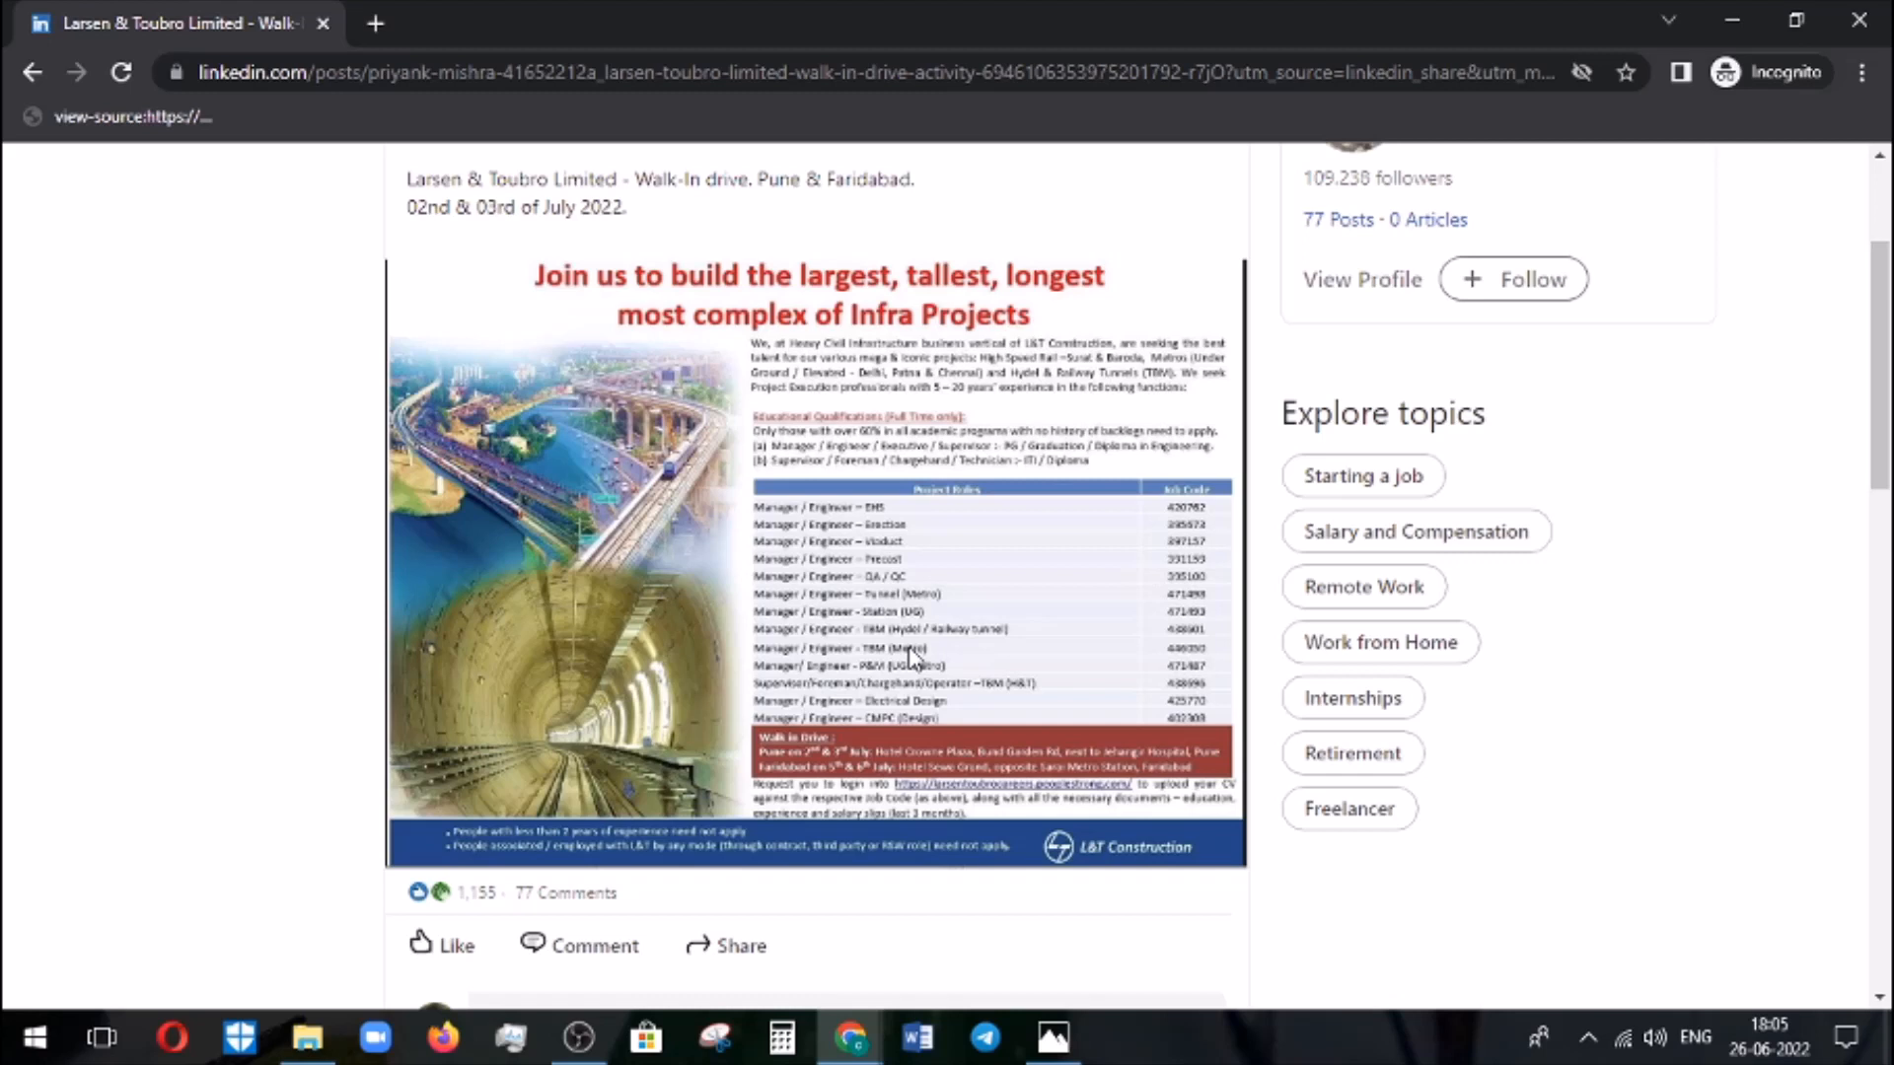
{"action": "mouse_move", "coordinate": [948, 686]}
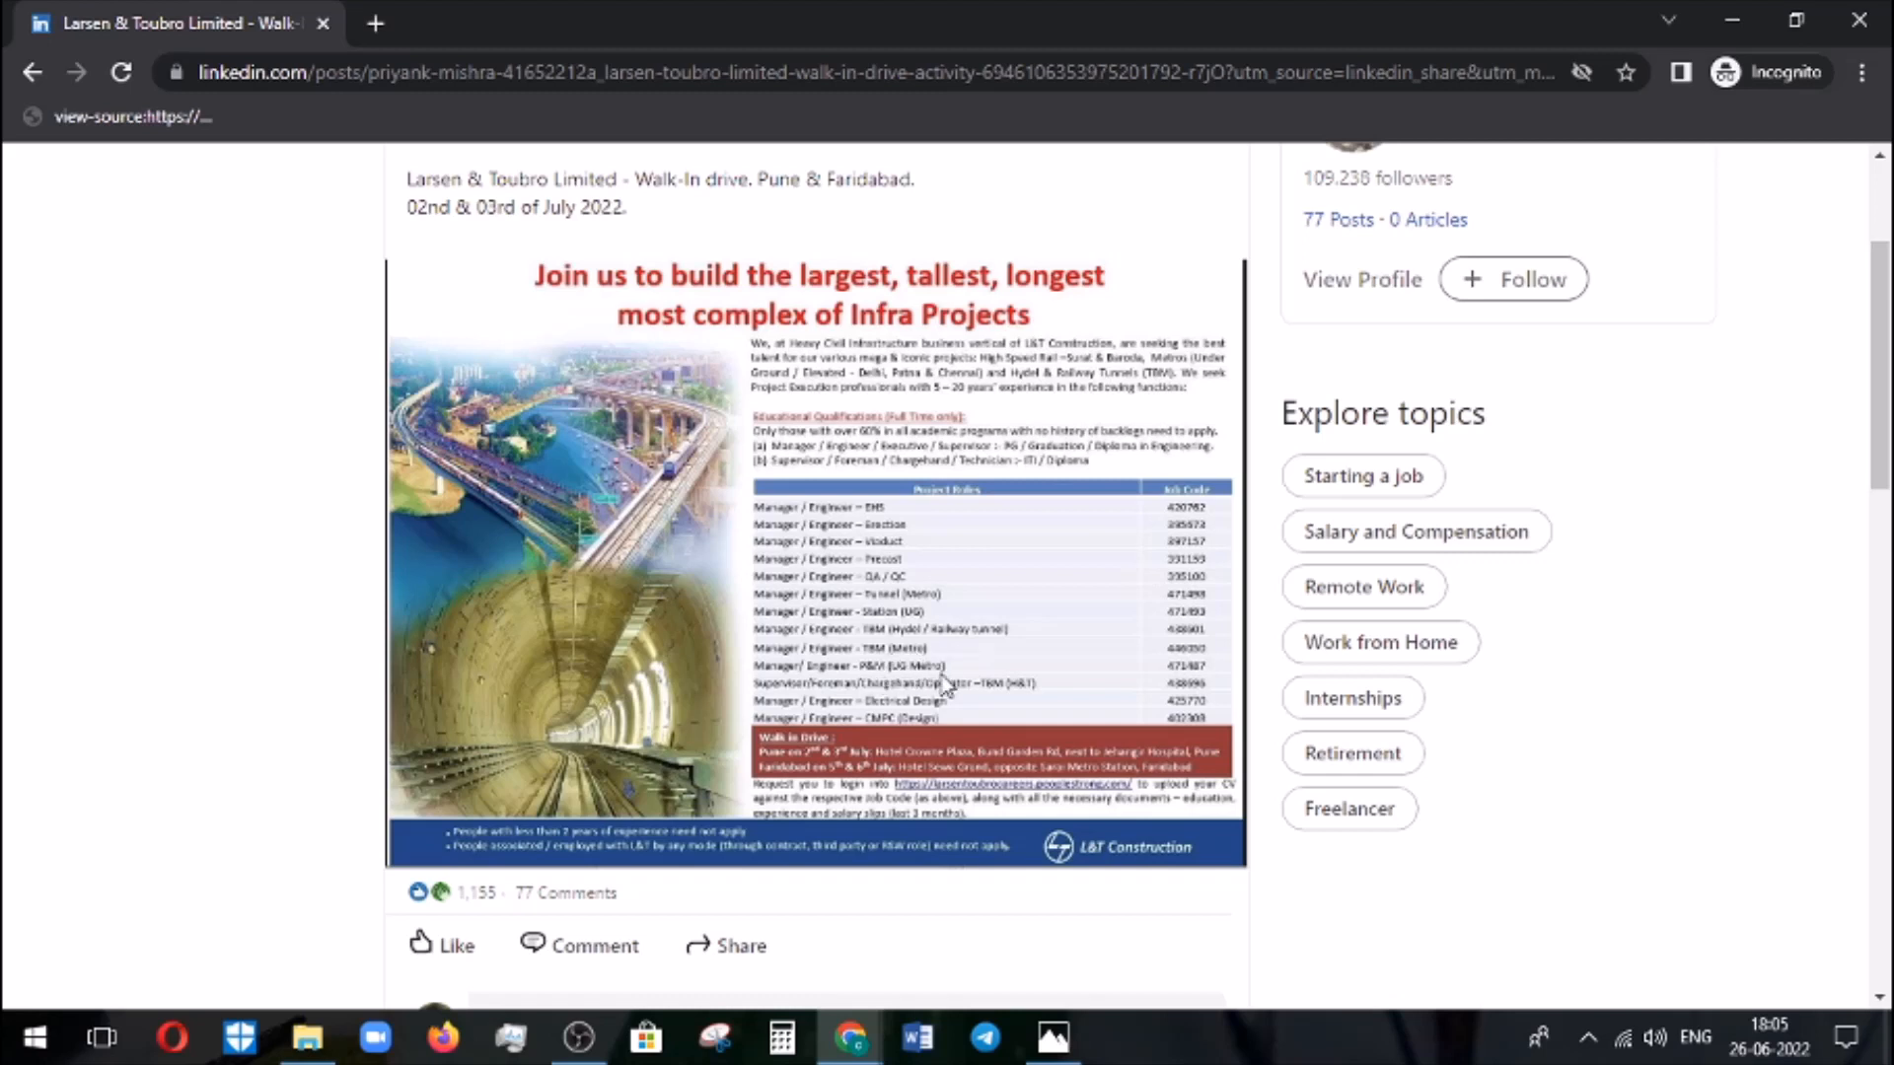
{"action": "mouse_move", "coordinate": [852, 739]}
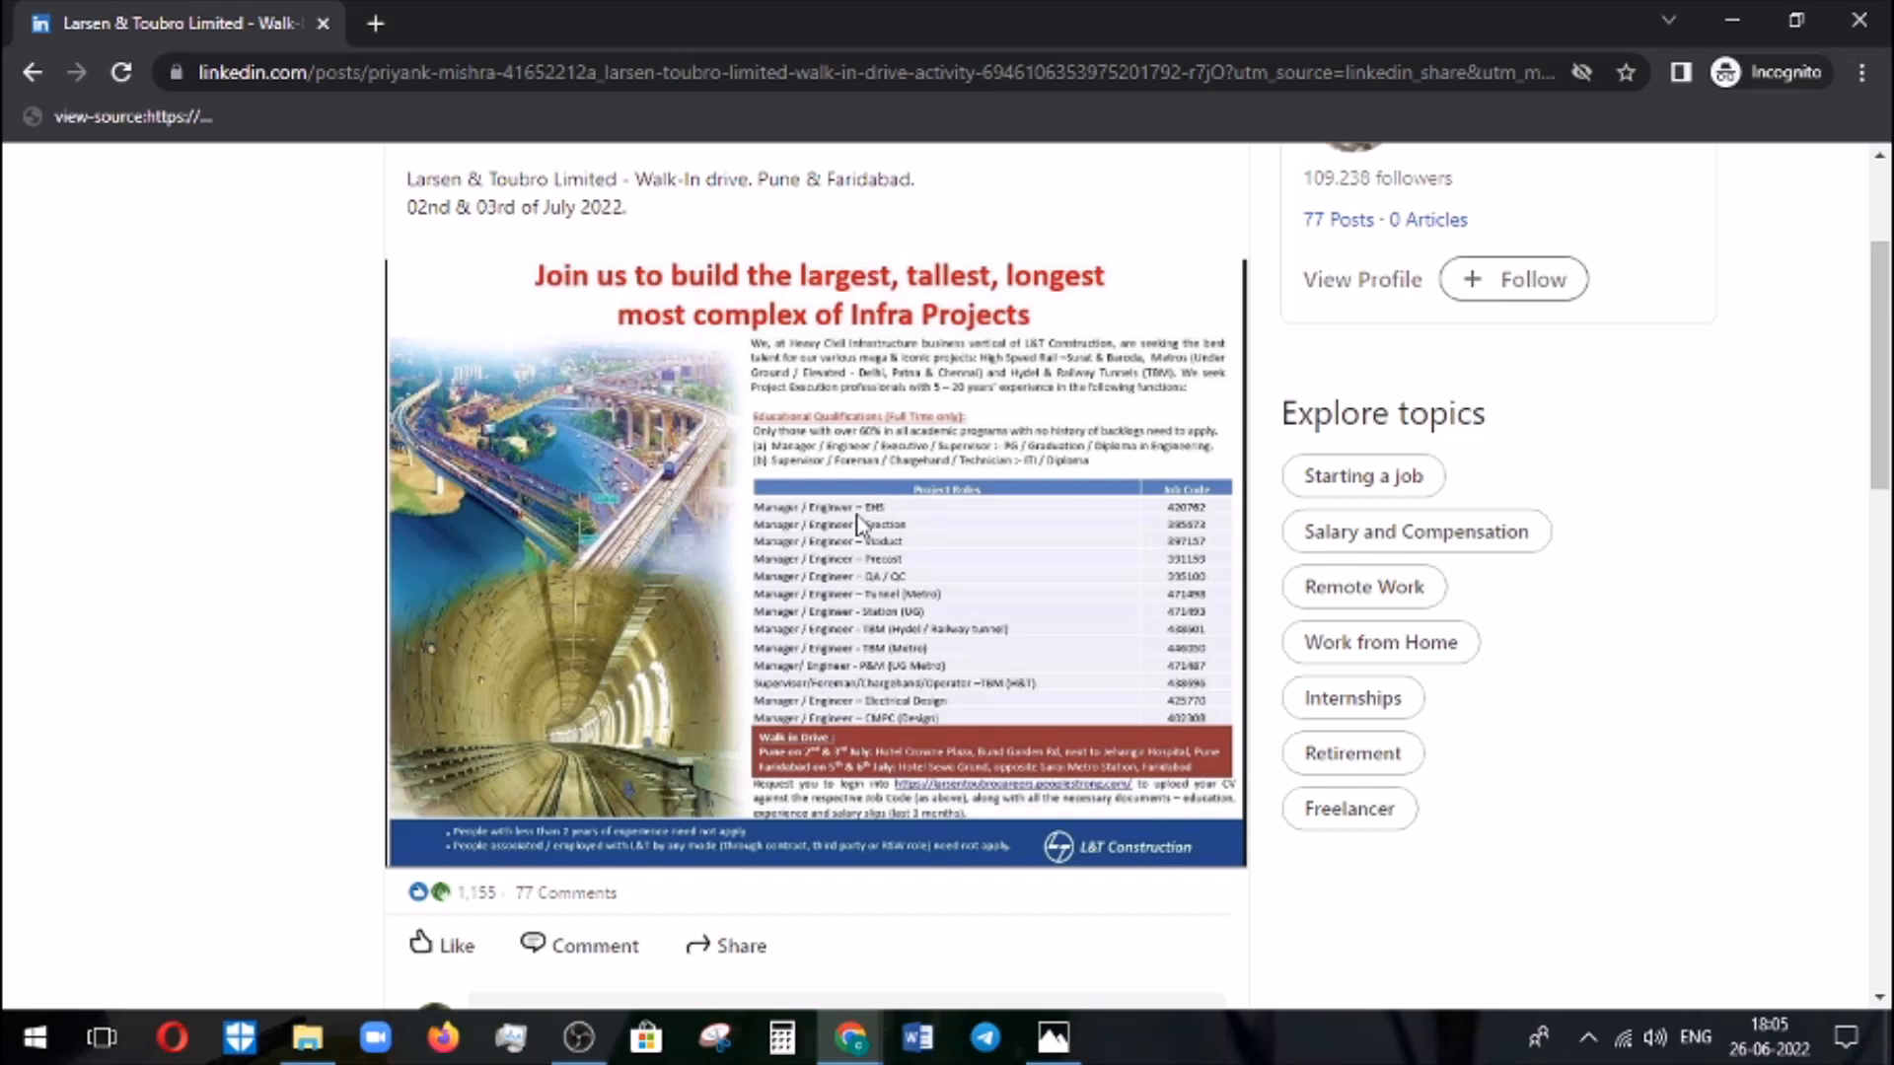
{"action": "mouse_move", "coordinate": [822, 670]}
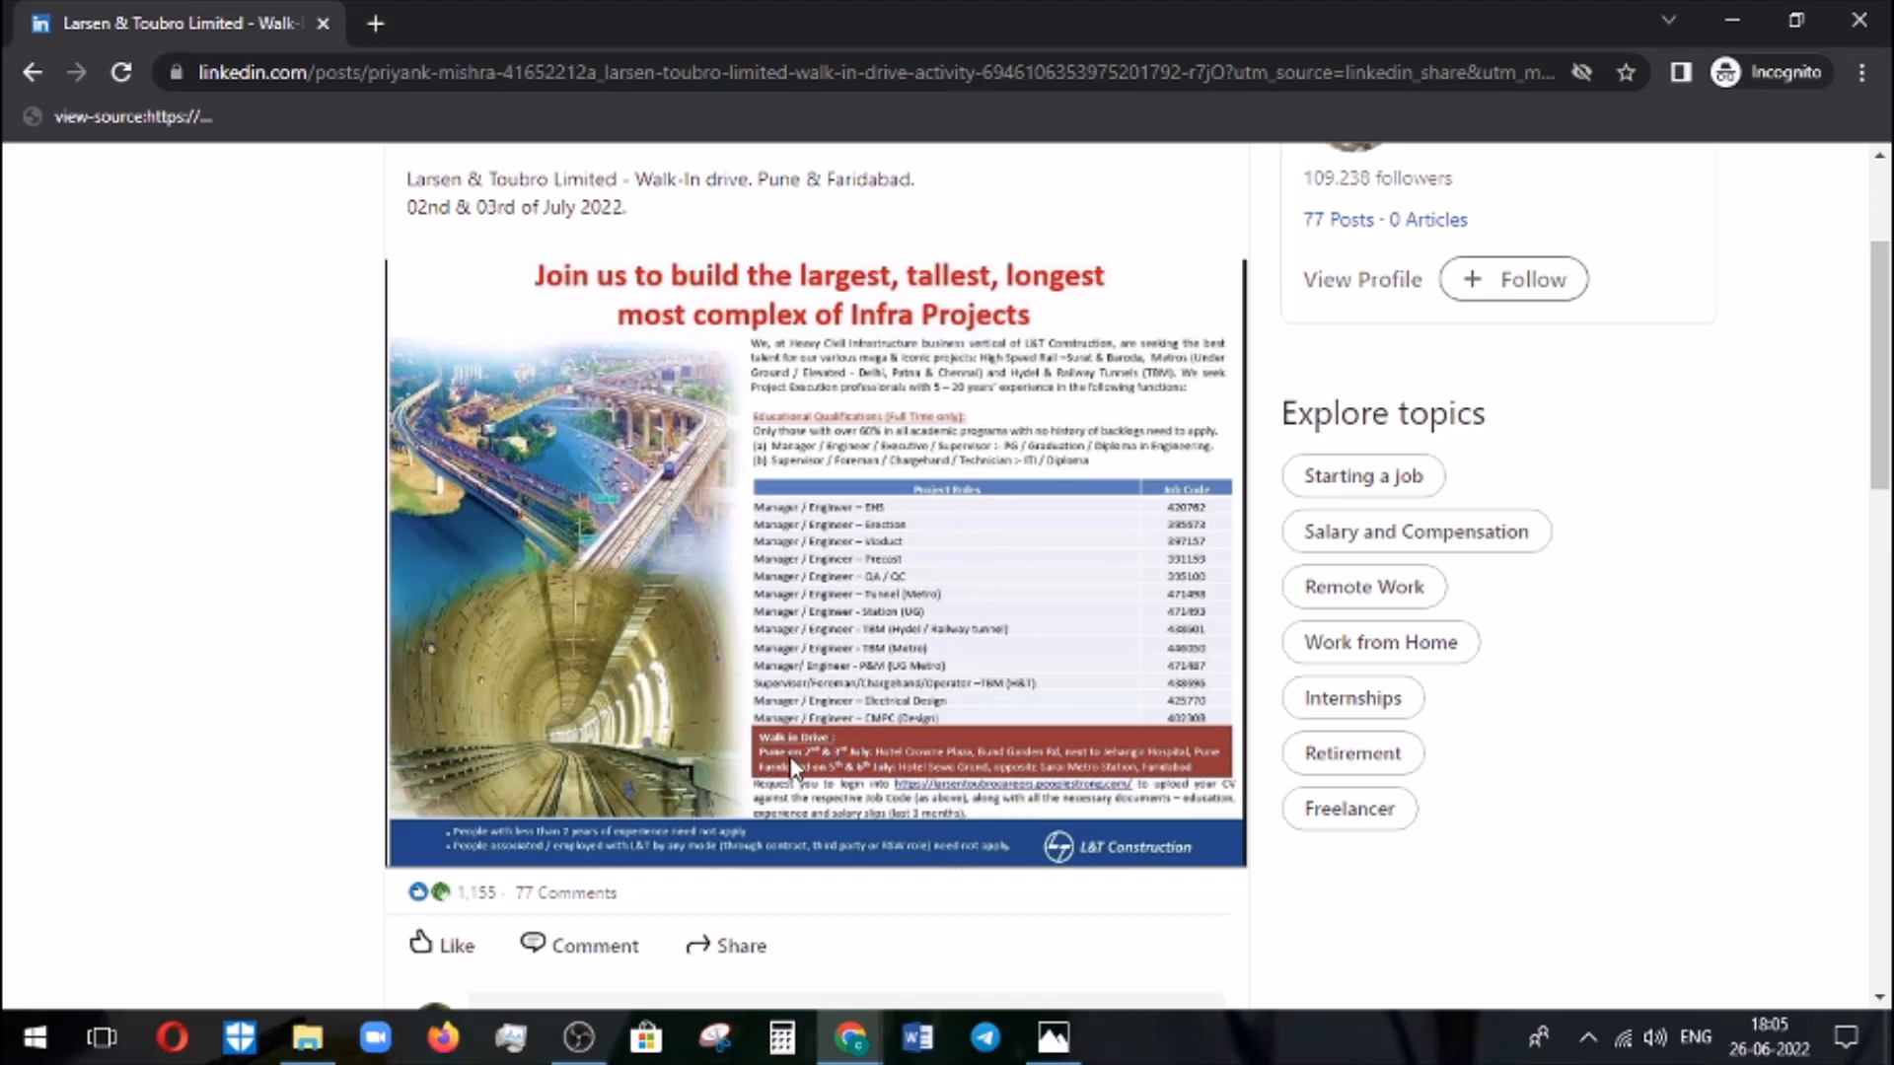
{"action": "mouse_move", "coordinate": [819, 764]}
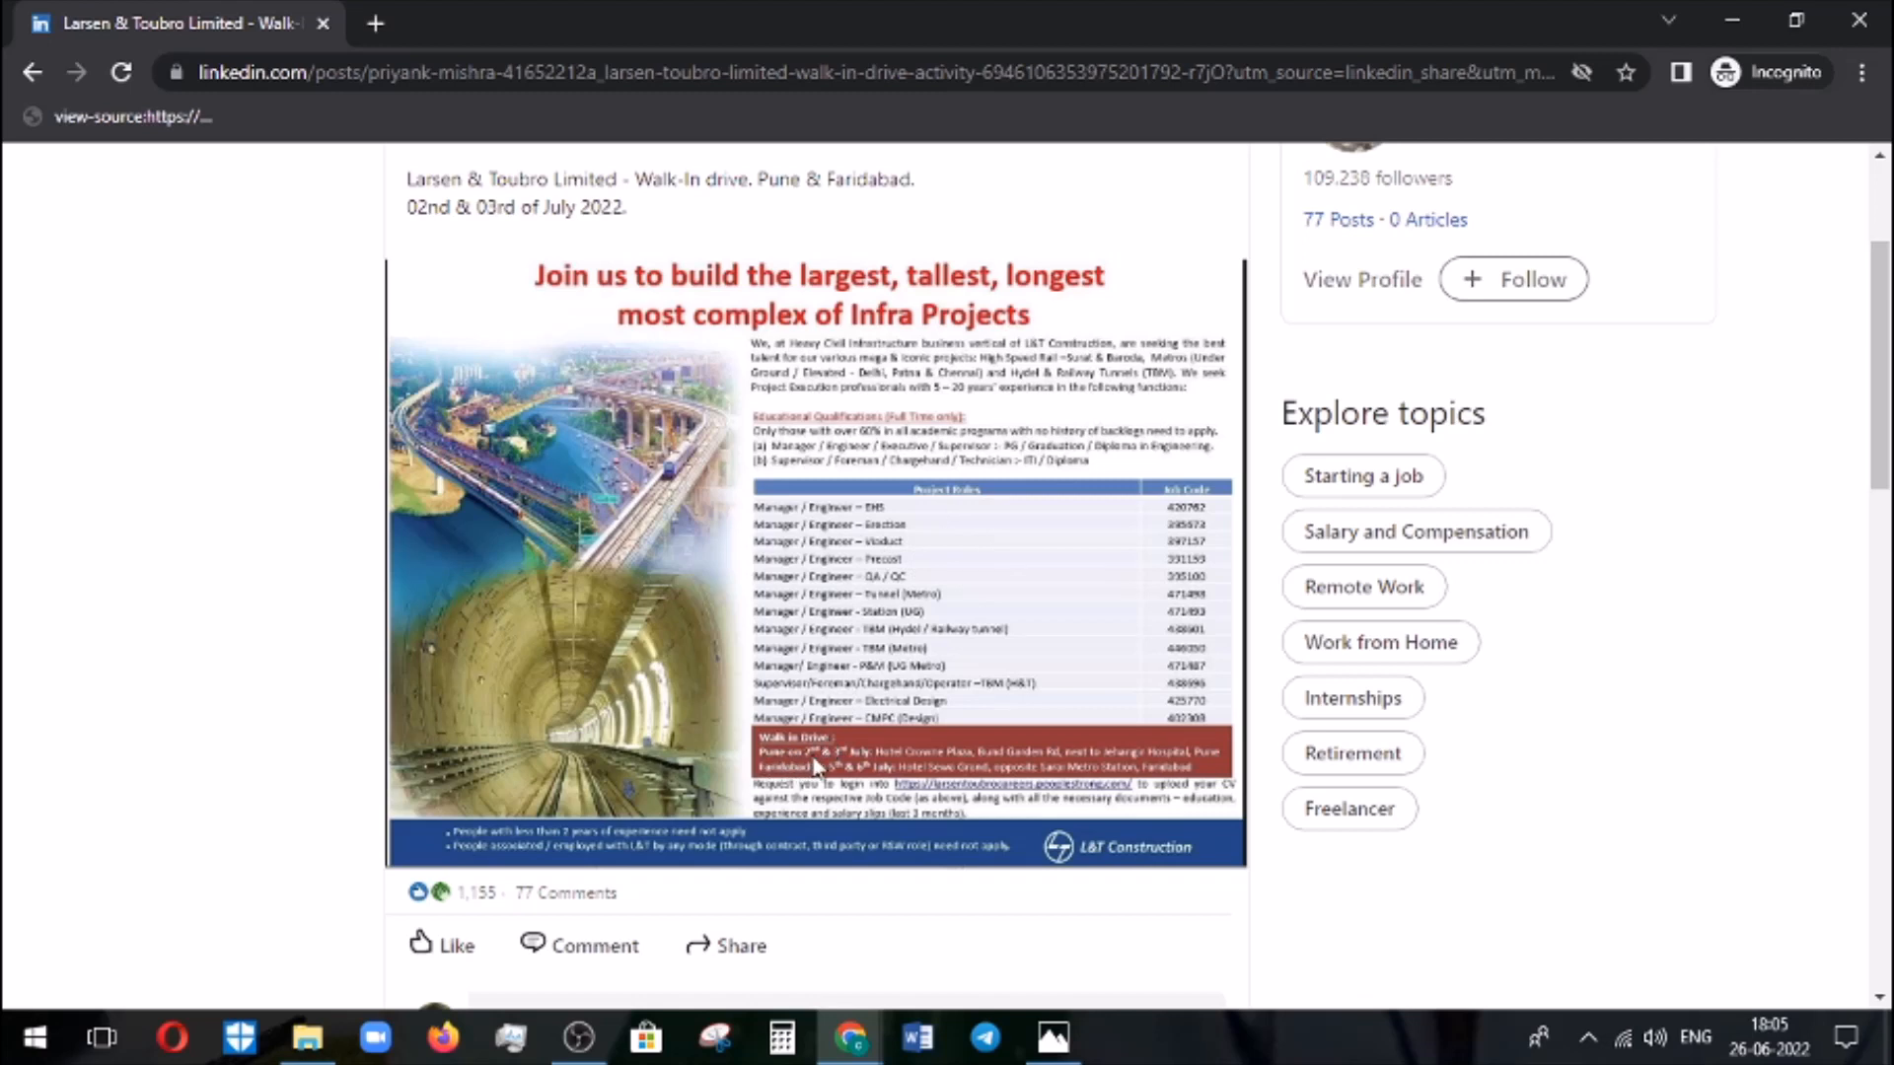
{"action": "mouse_move", "coordinate": [877, 767]}
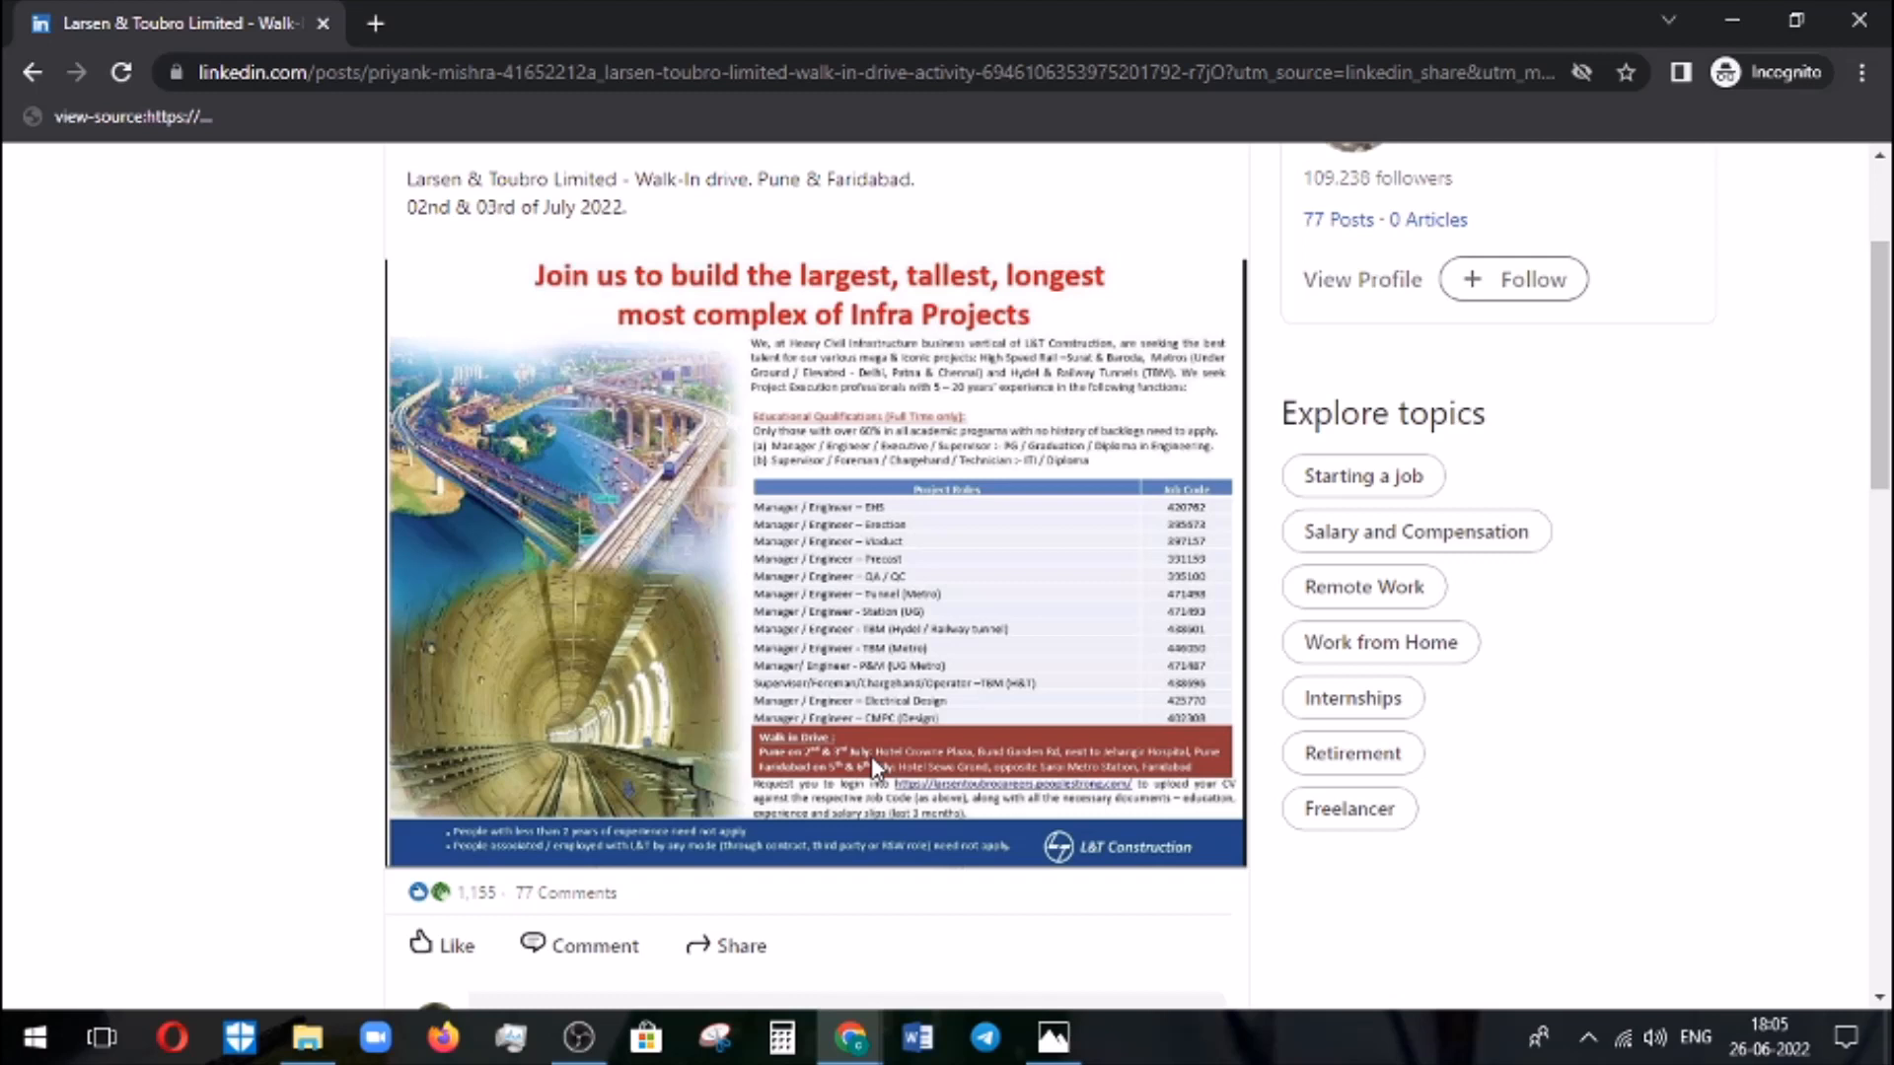
{"action": "mouse_move", "coordinate": [948, 764]}
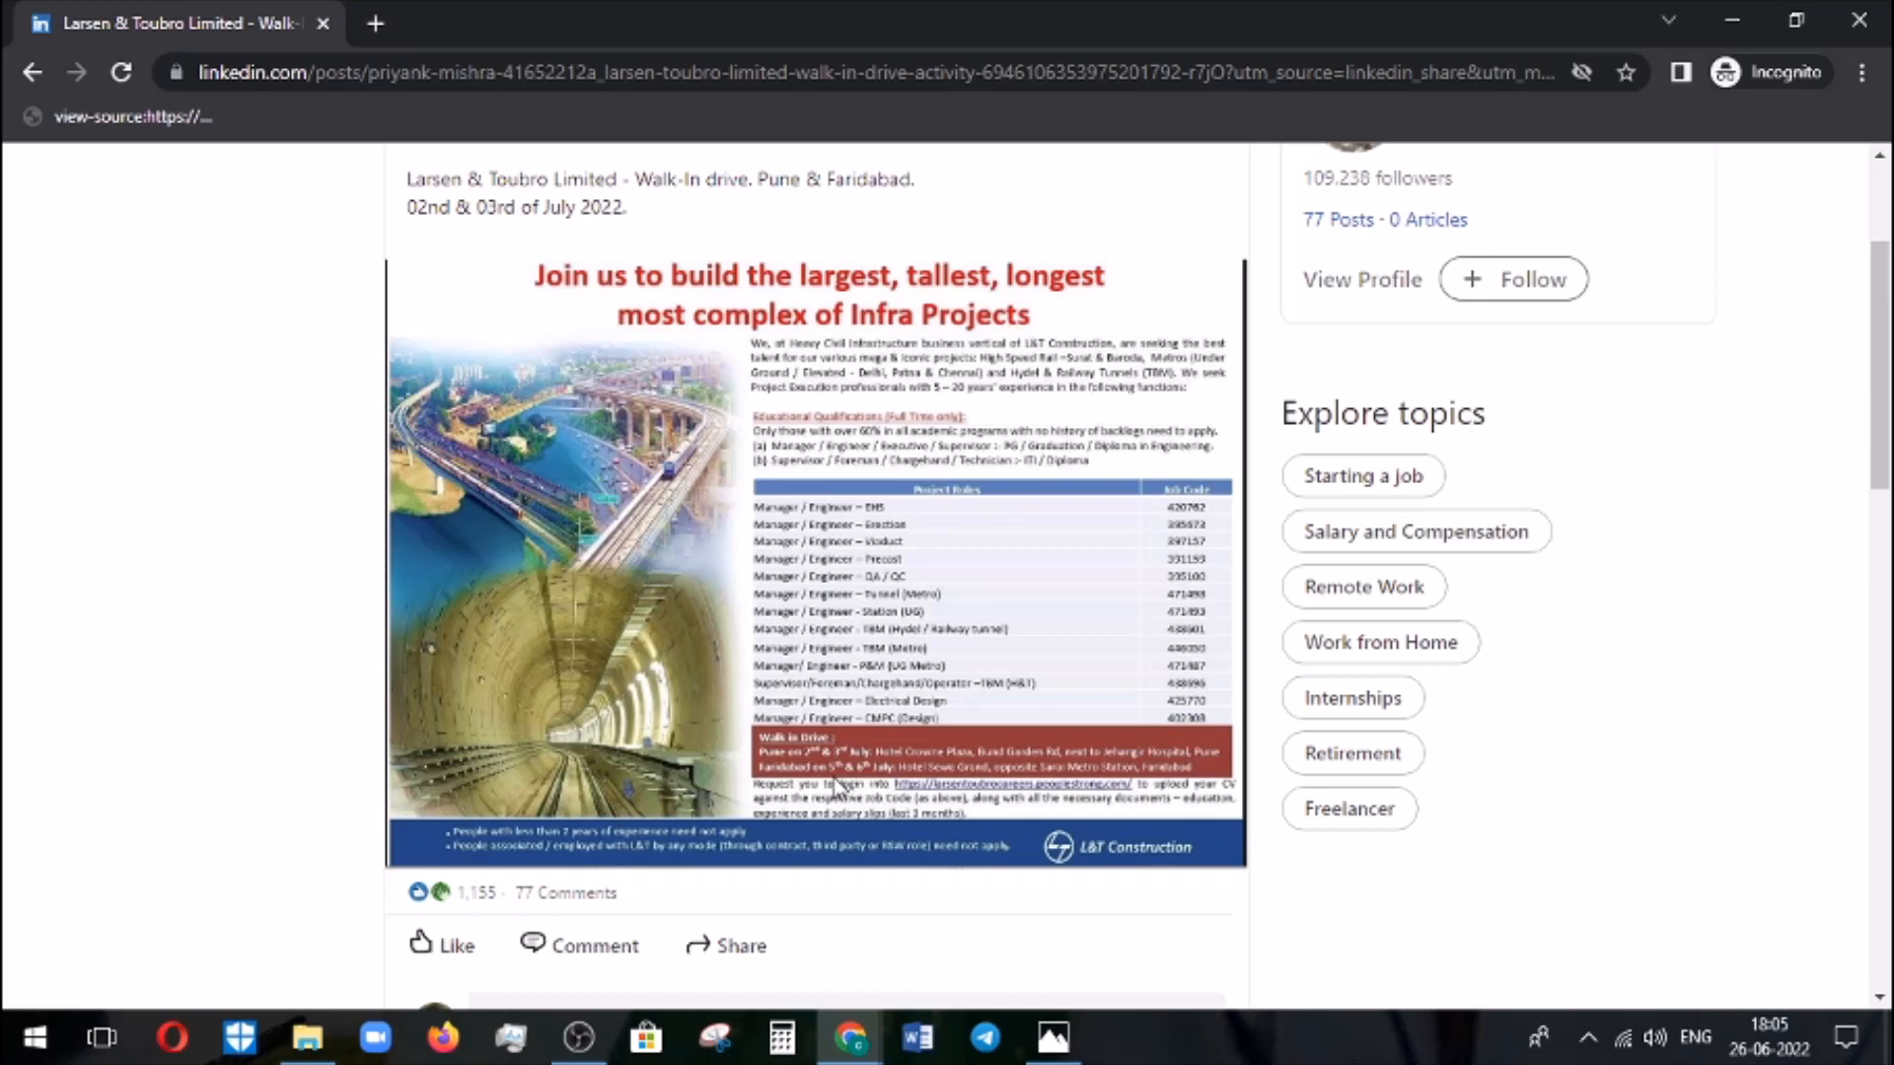
{"action": "mouse_move", "coordinate": [922, 783]}
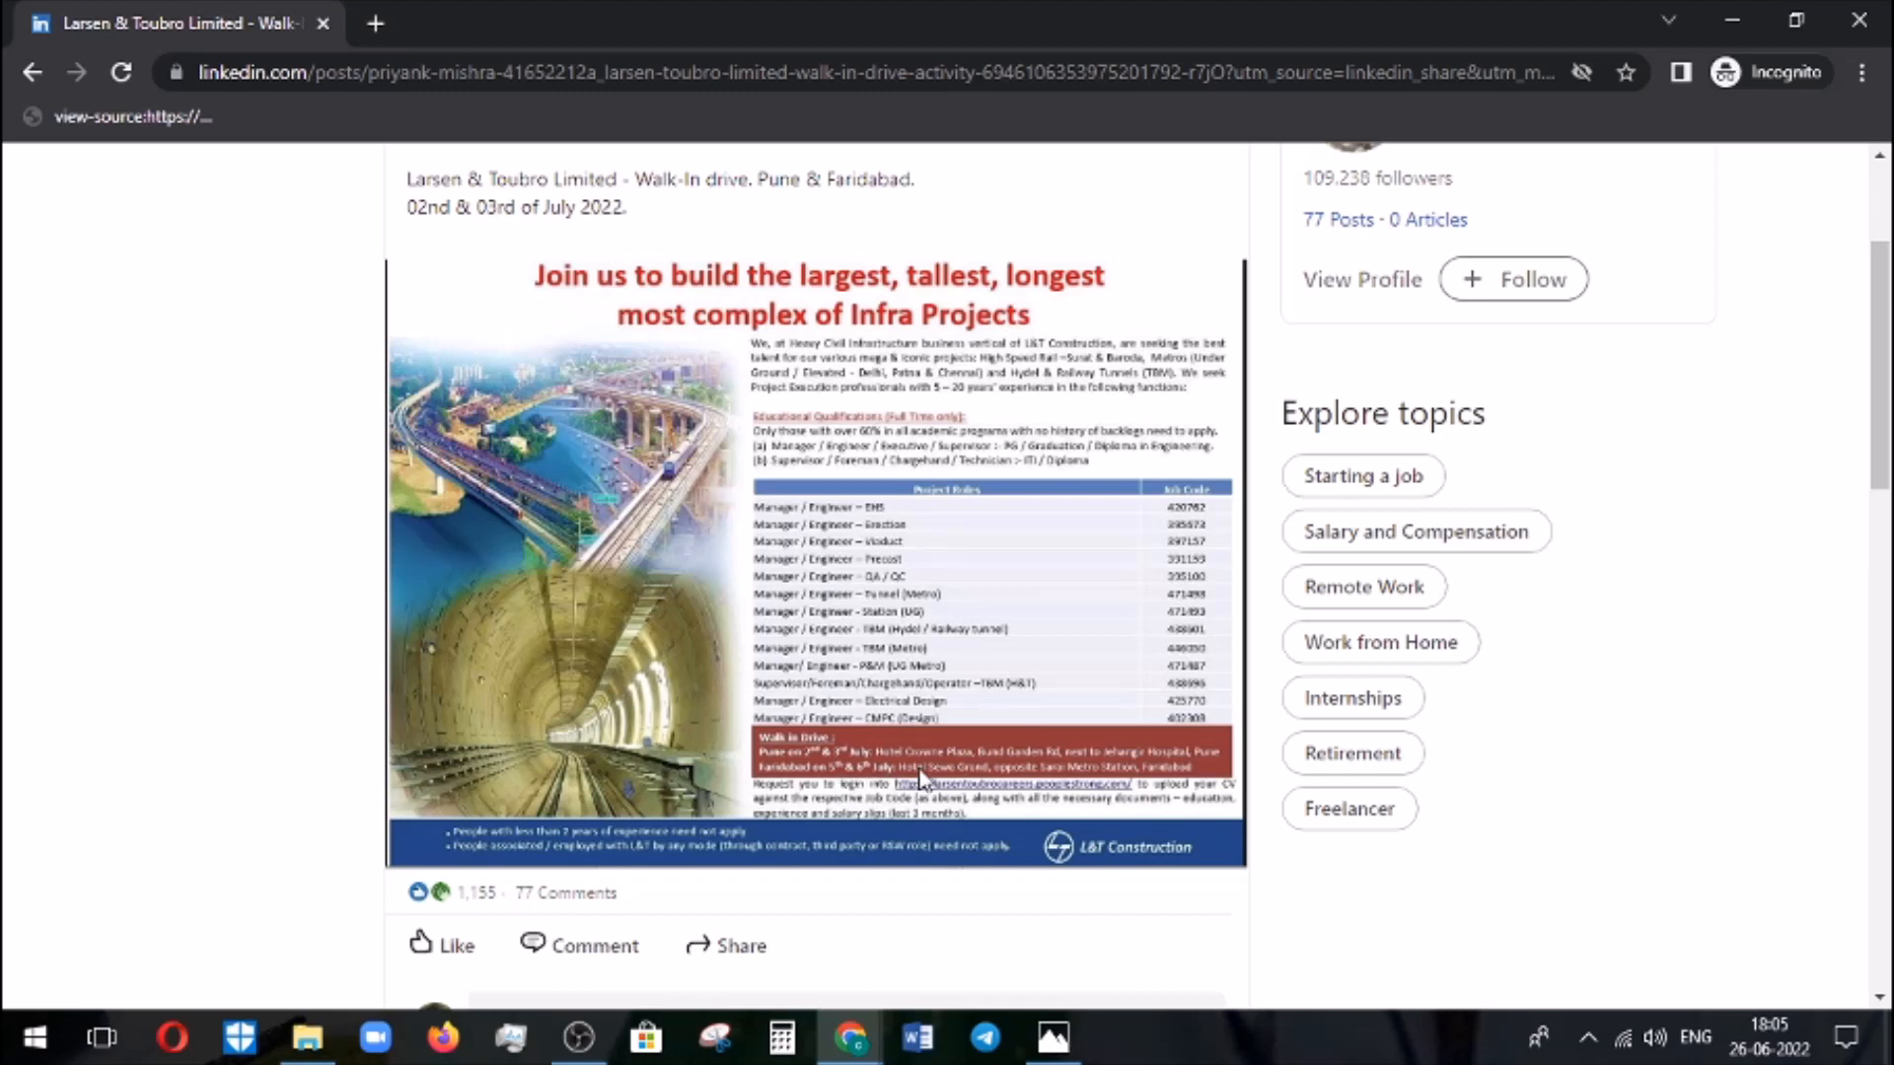
{"action": "mouse_move", "coordinate": [1169, 781]}
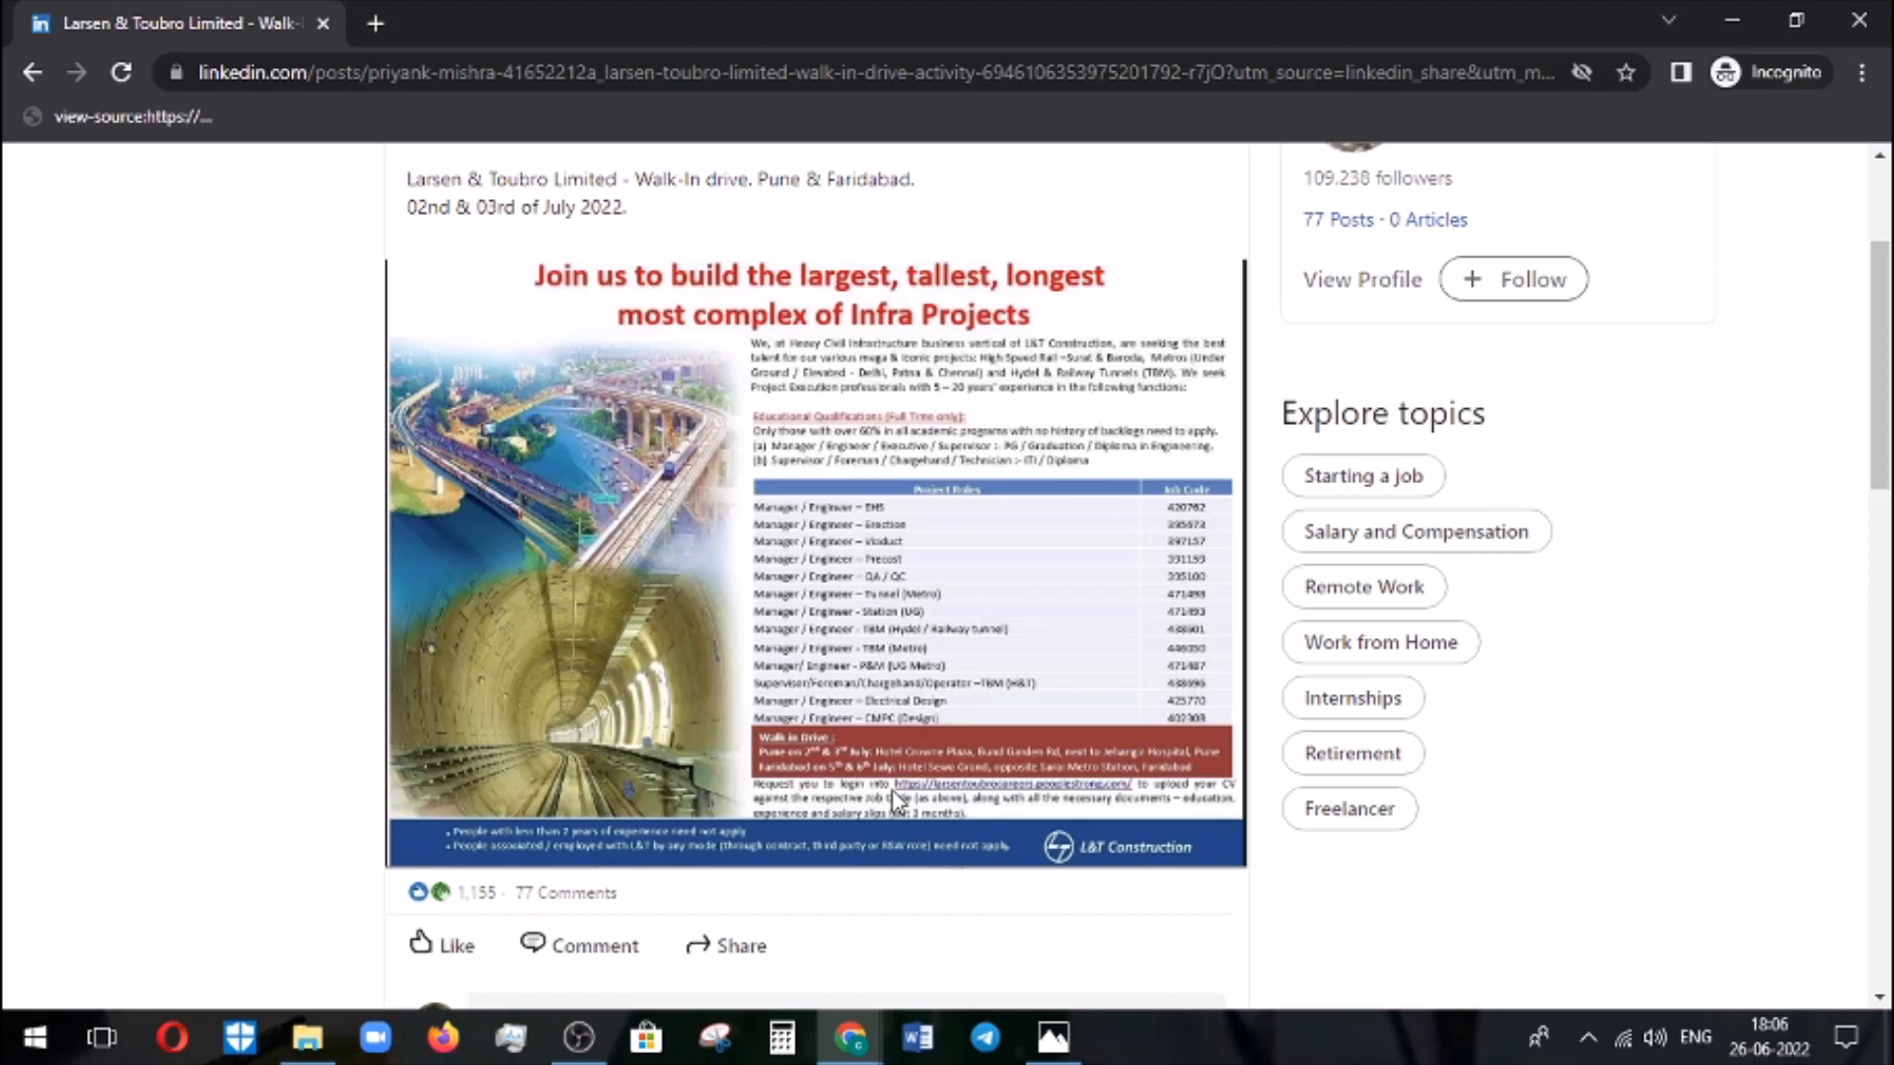
{"action": "mouse_move", "coordinate": [1045, 674]}
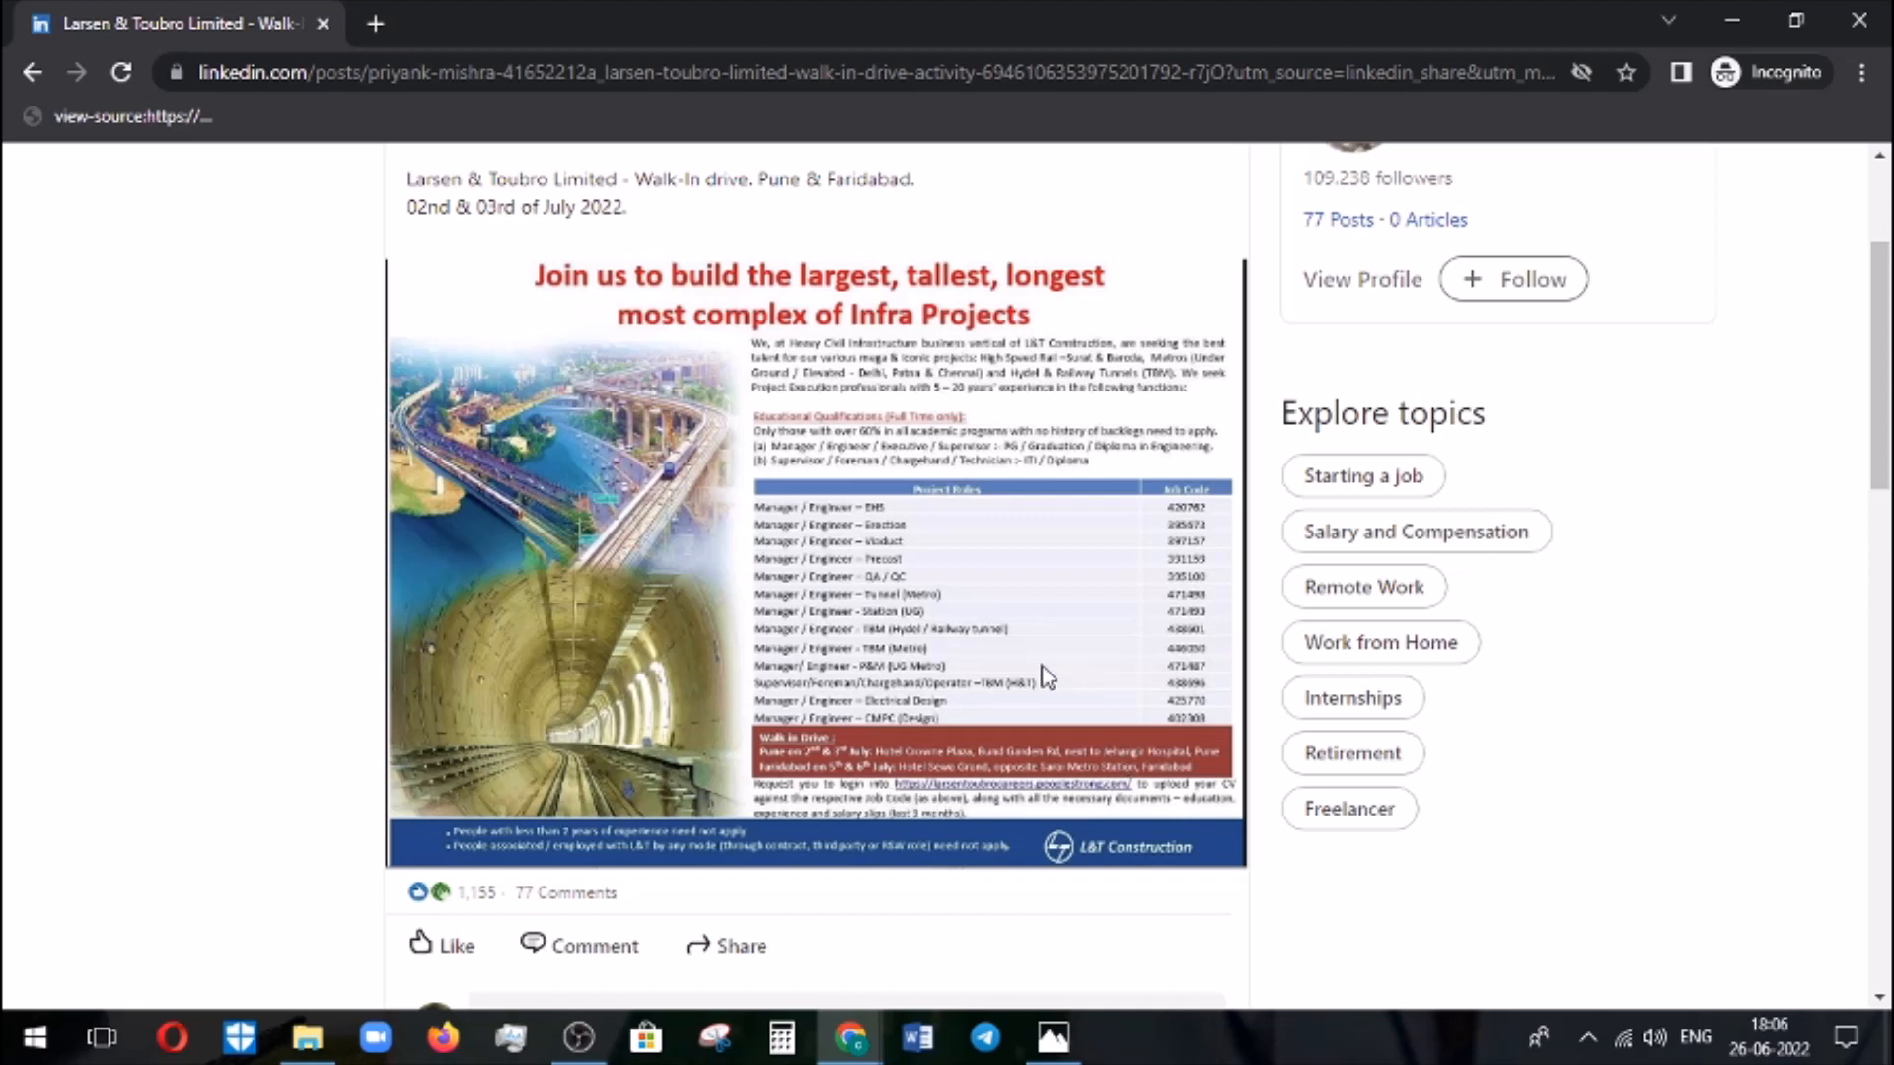
{"action": "mouse_move", "coordinate": [1017, 678]}
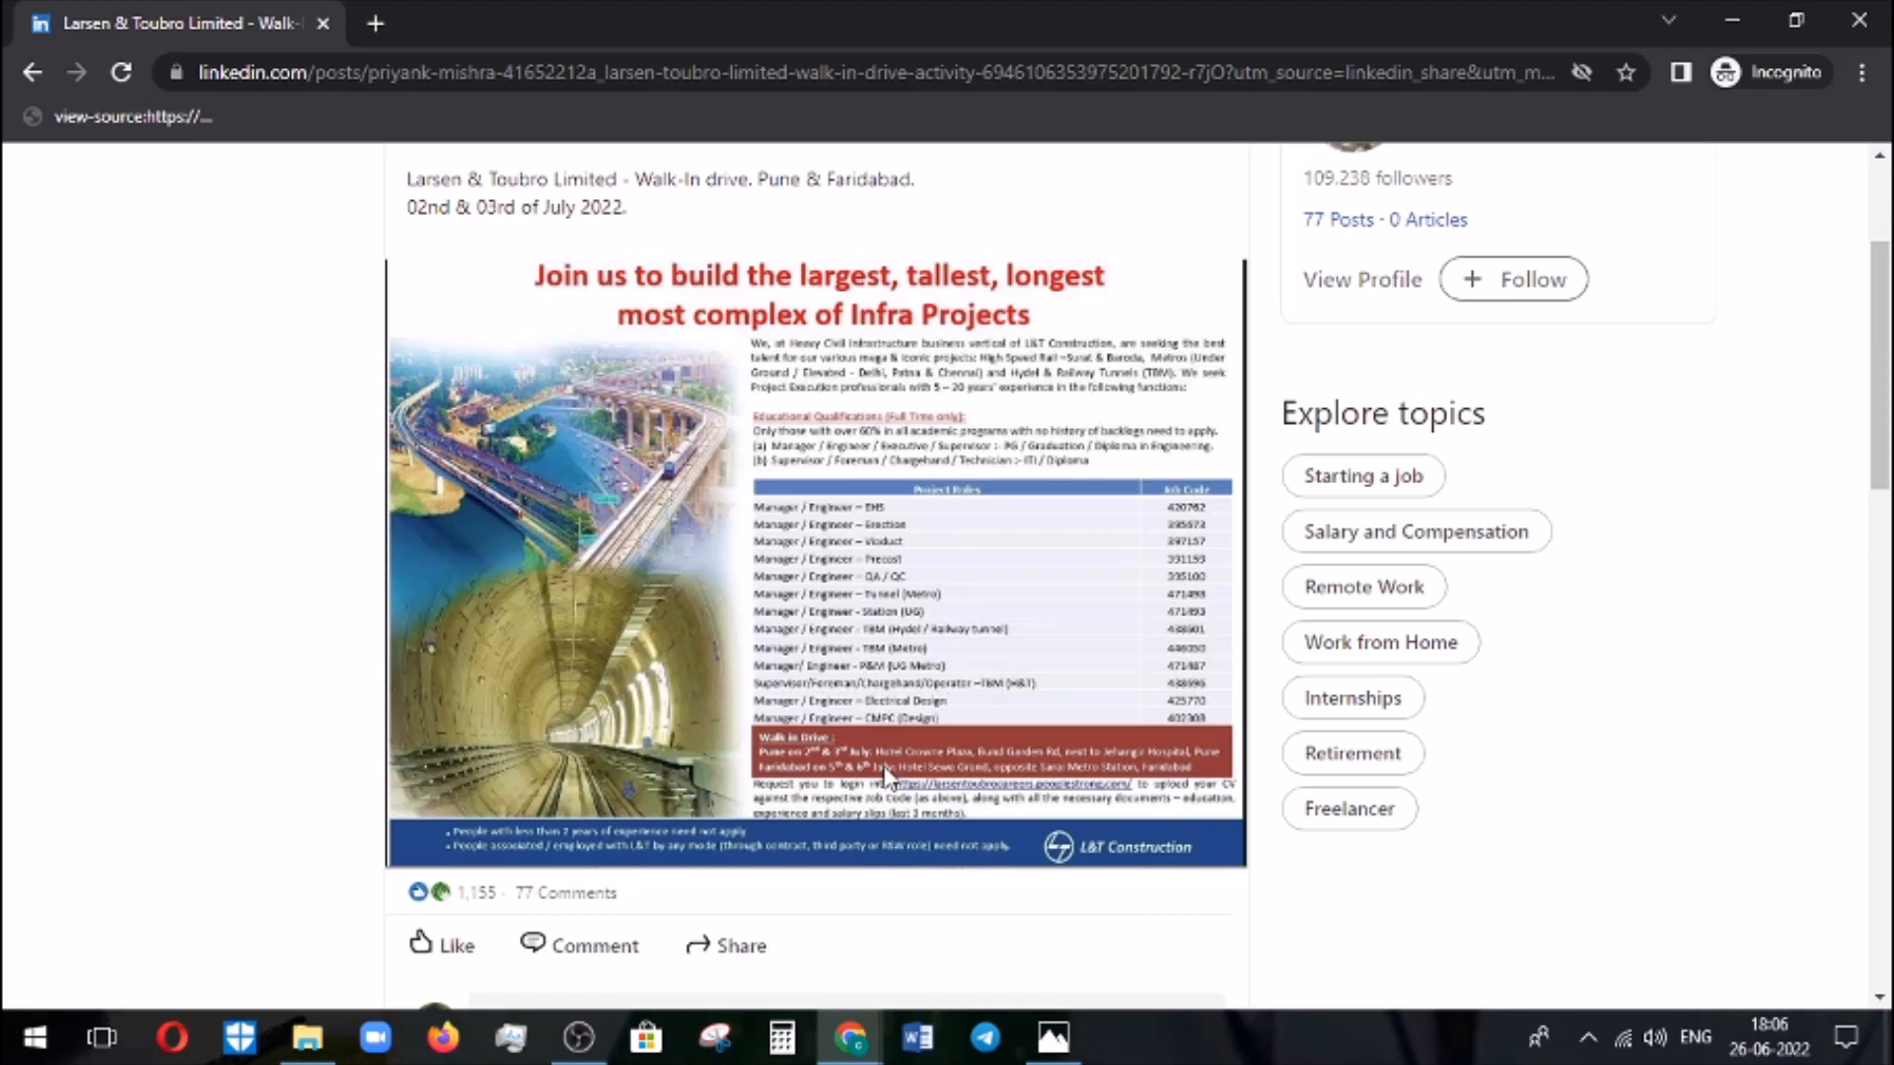
{"action": "mouse_move", "coordinate": [1008, 807]}
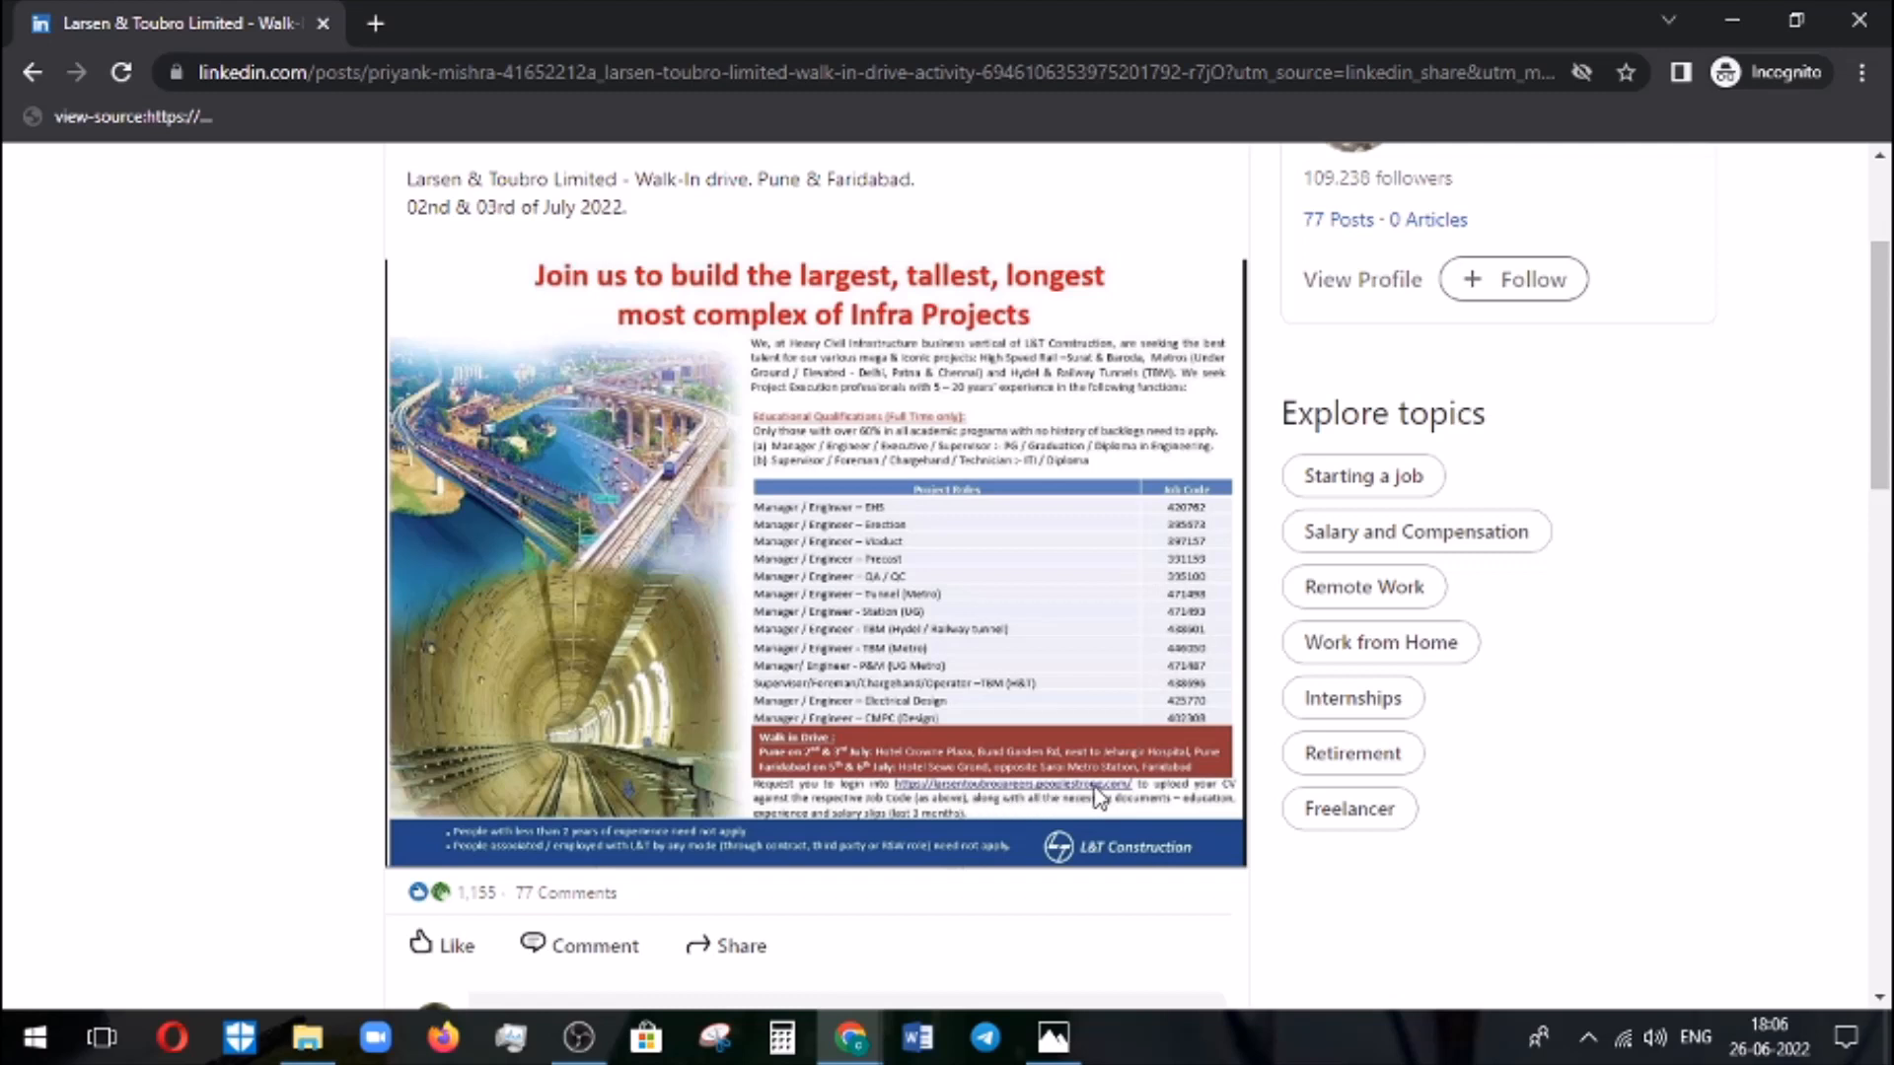
{"action": "mouse_move", "coordinate": [1169, 818]}
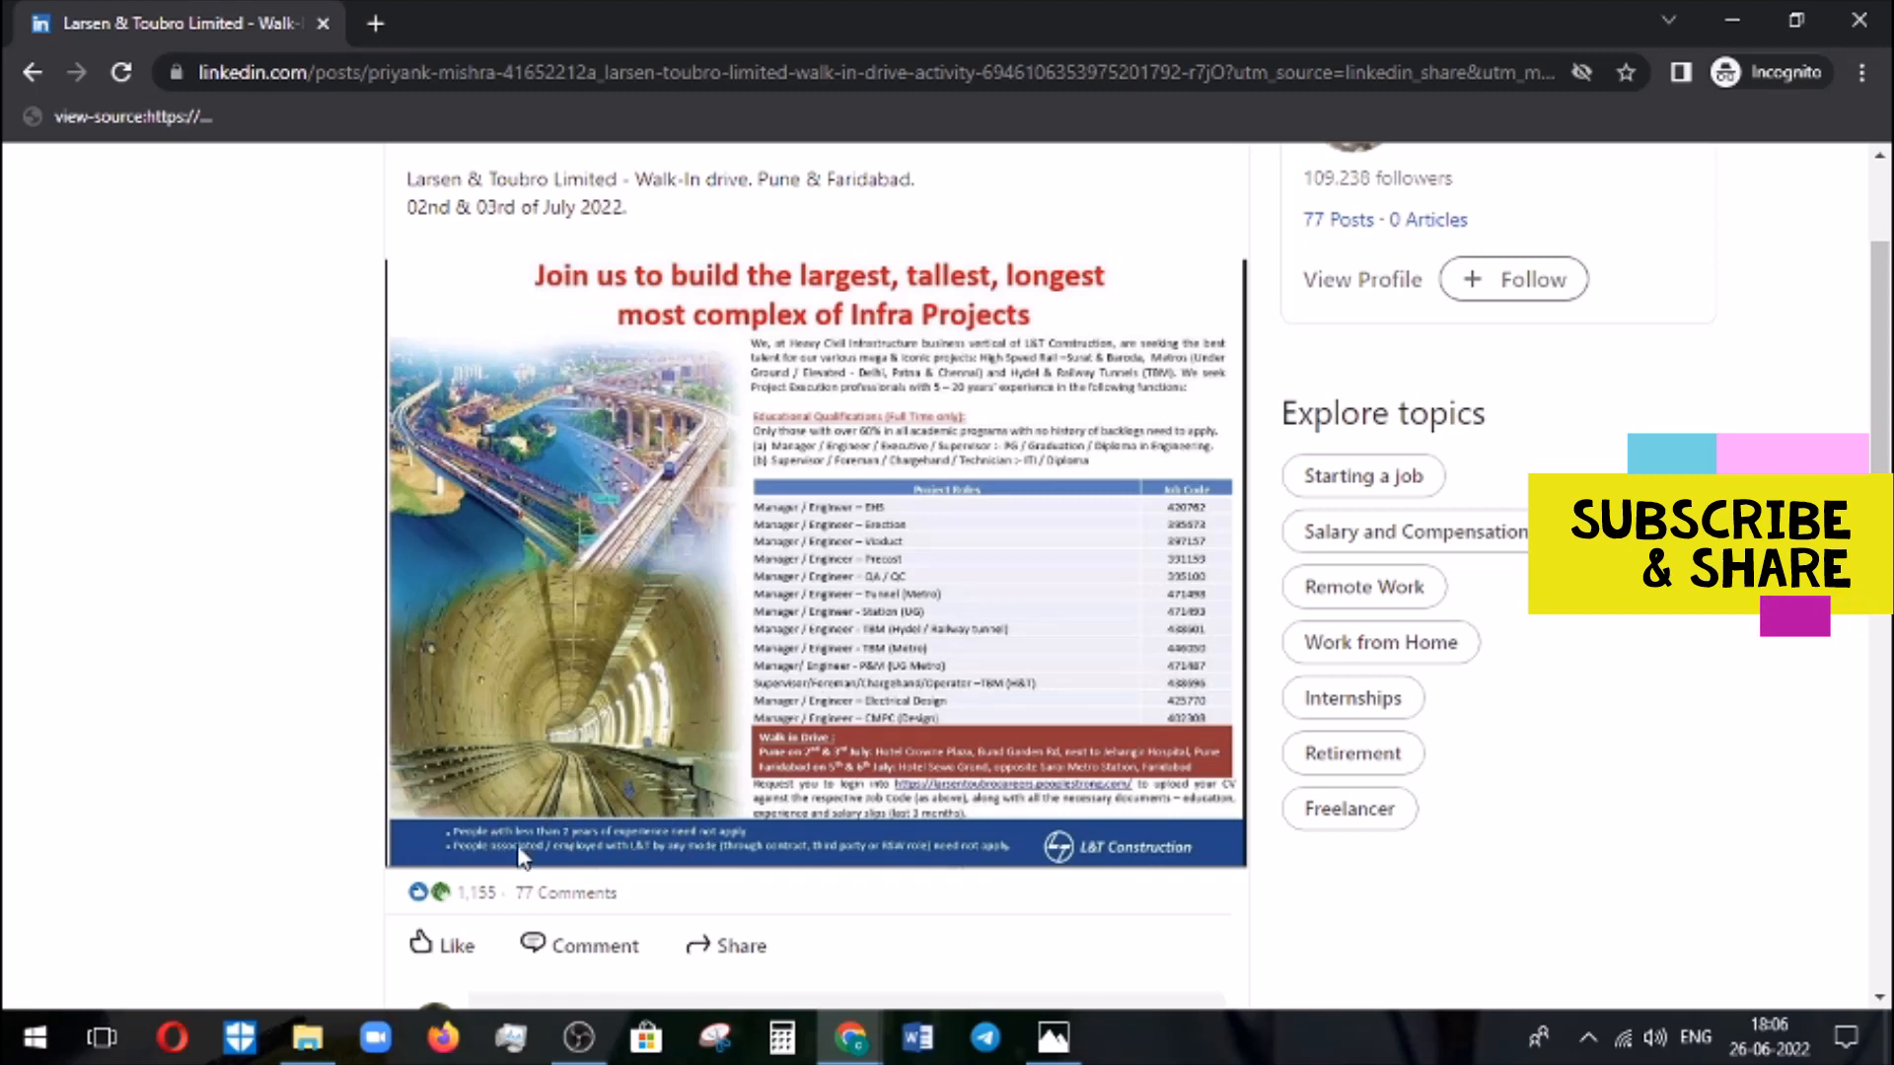
{"action": "mouse_move", "coordinate": [494, 809]}
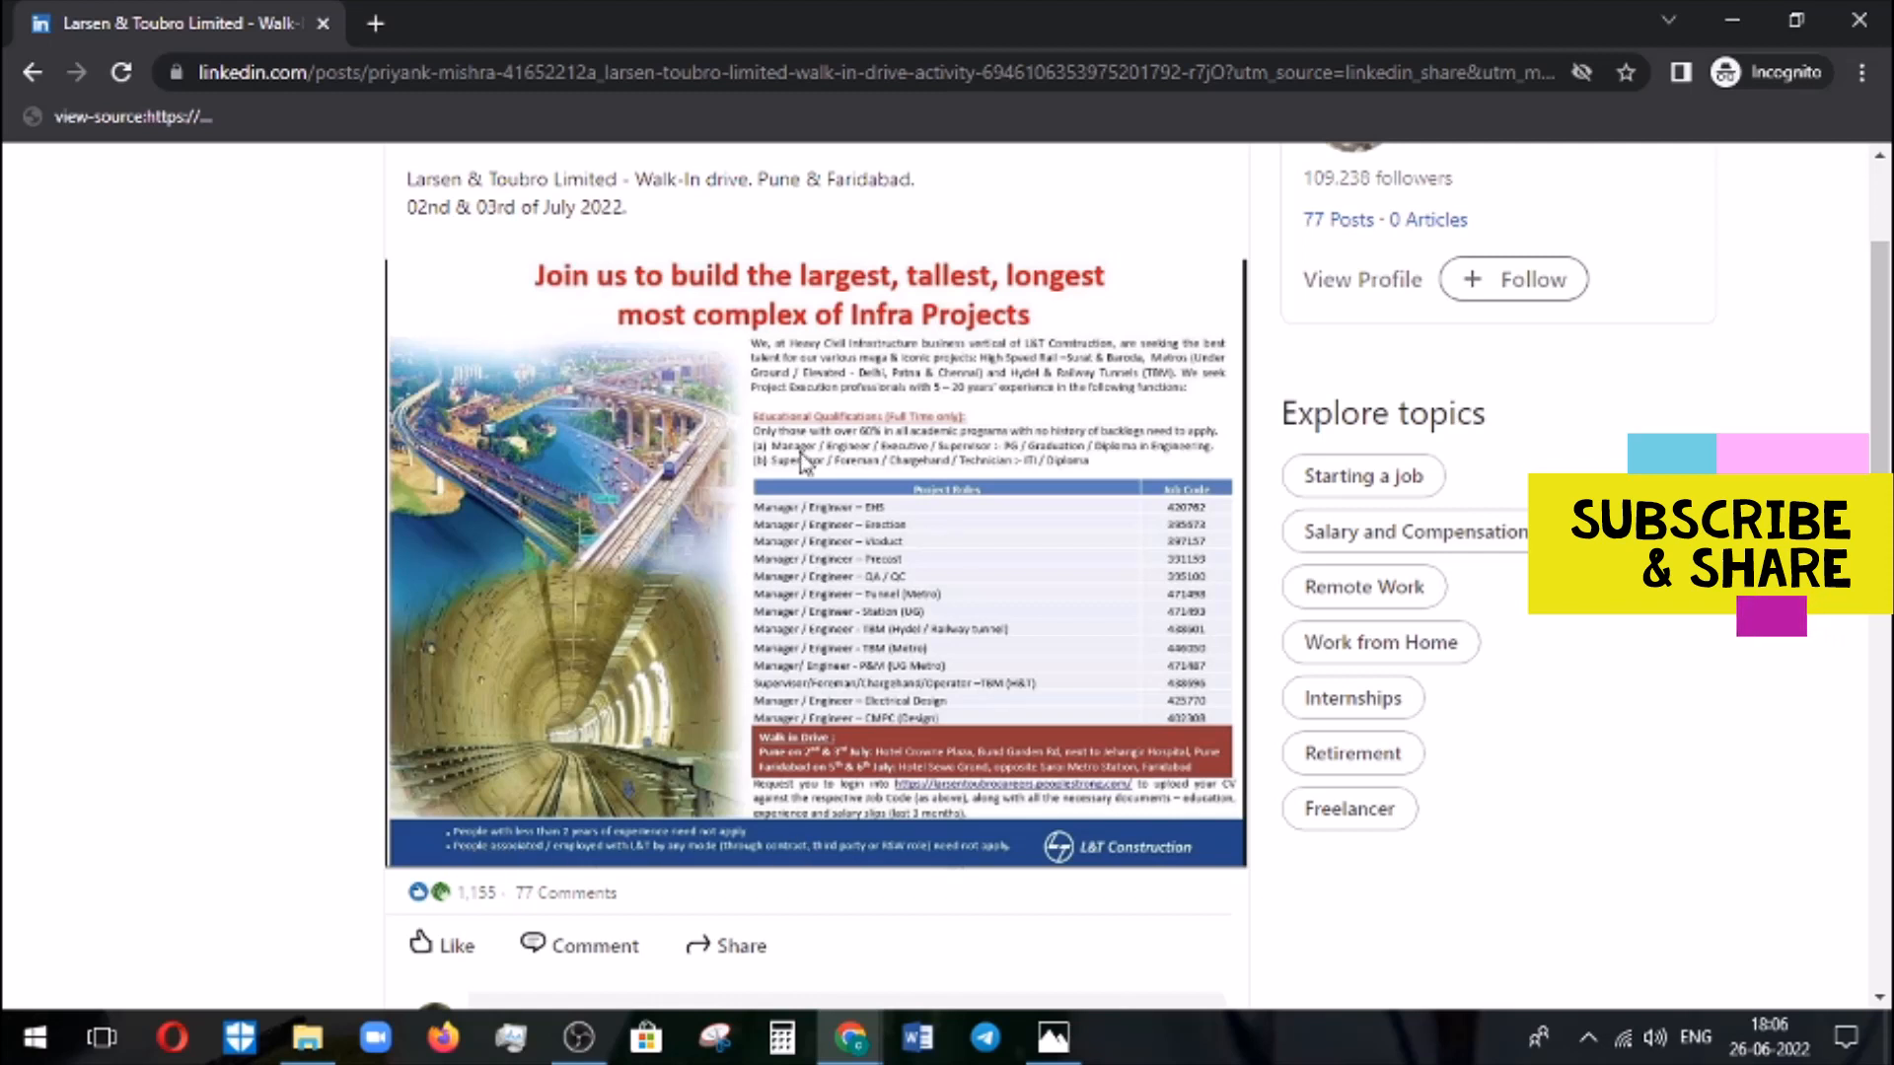
{"action": "mouse_move", "coordinate": [672, 468]}
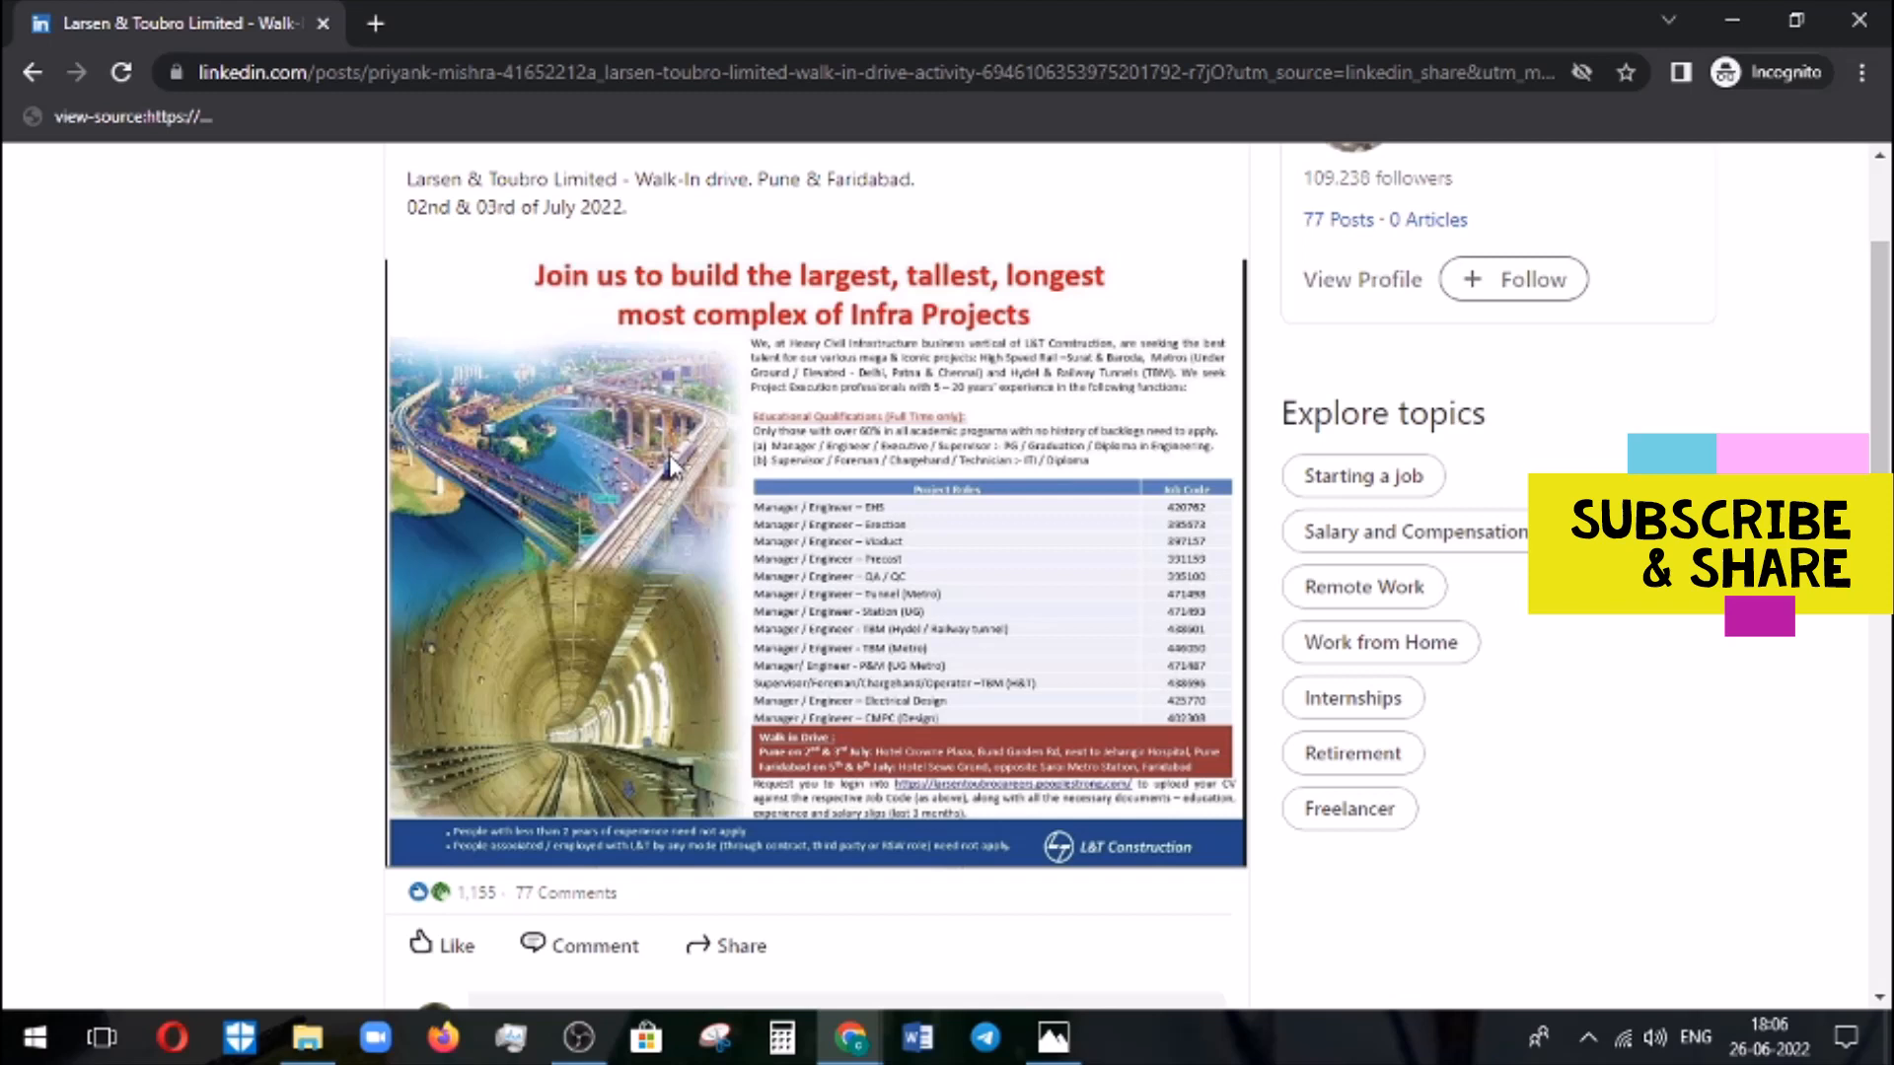
{"action": "mouse_move", "coordinate": [719, 534]}
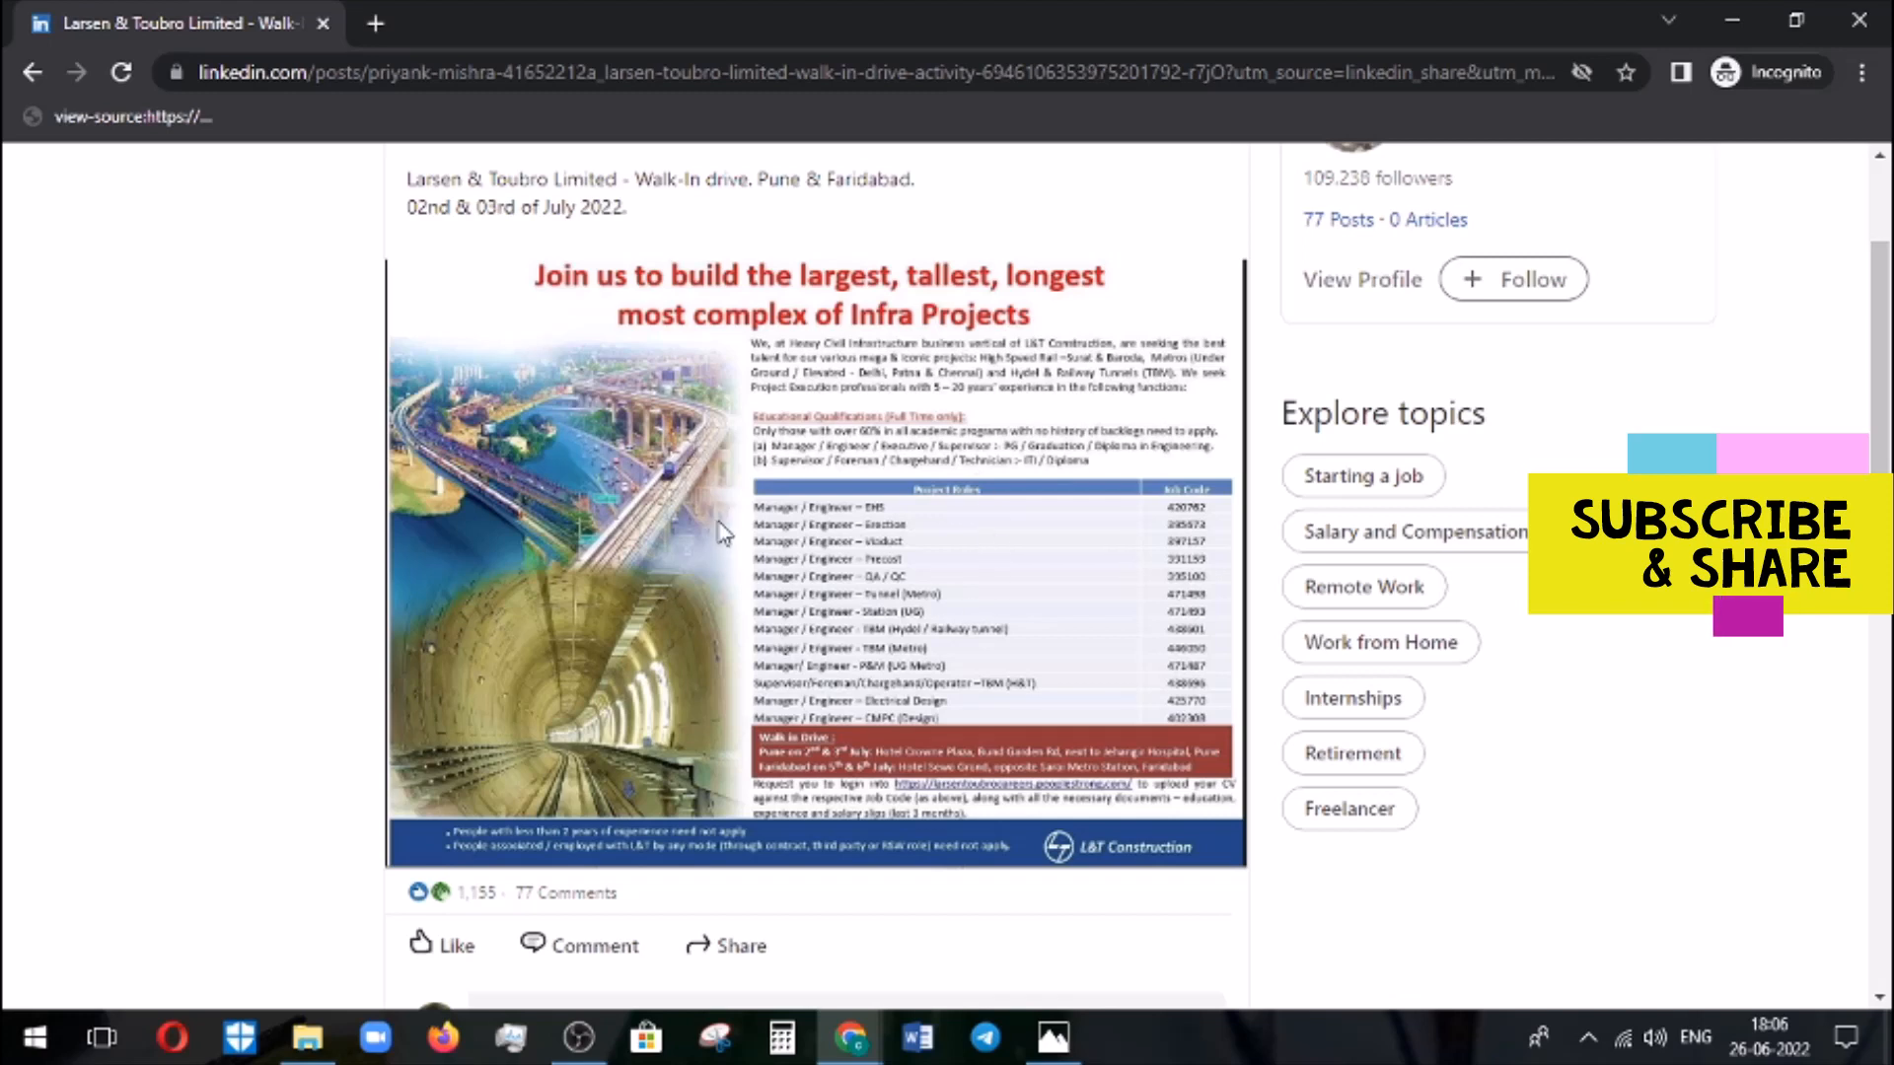